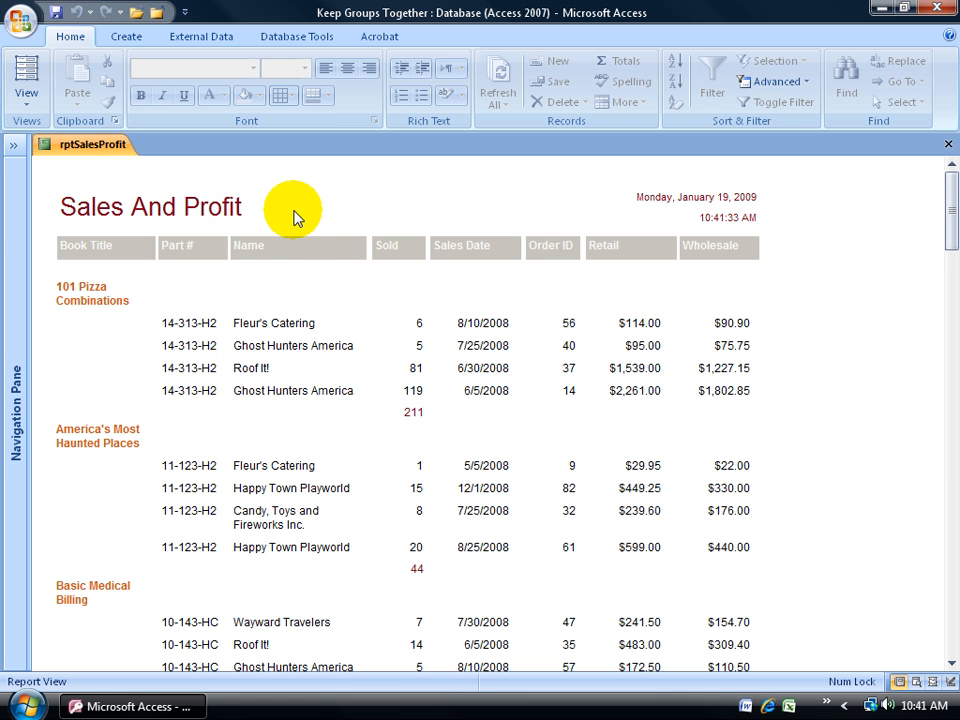
pyautogui.moveTo(240, 235)
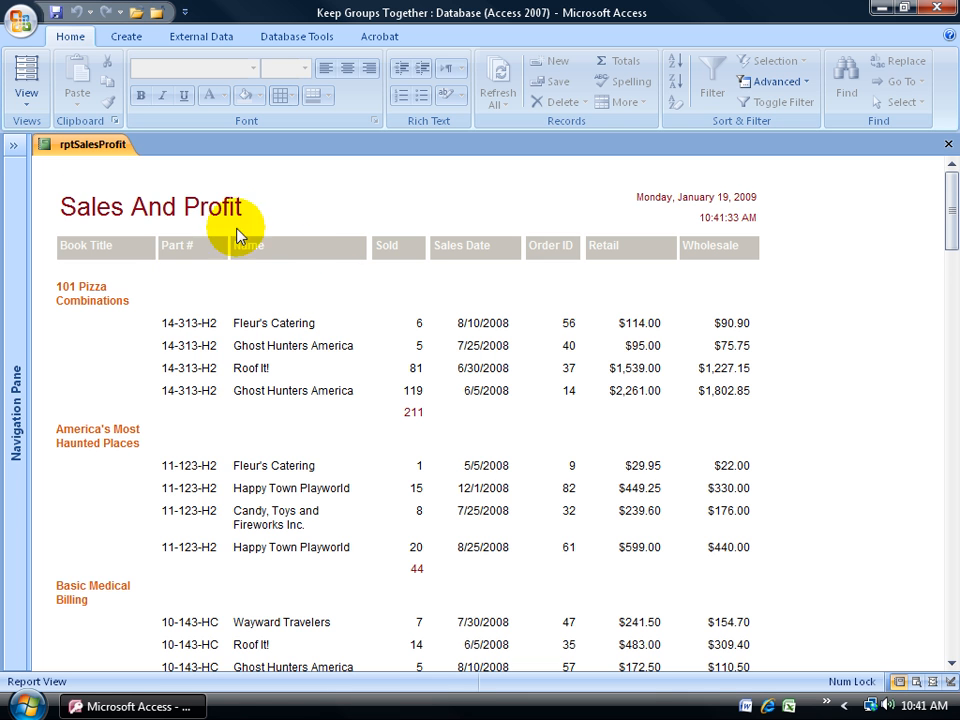
pyautogui.moveTo(150, 315)
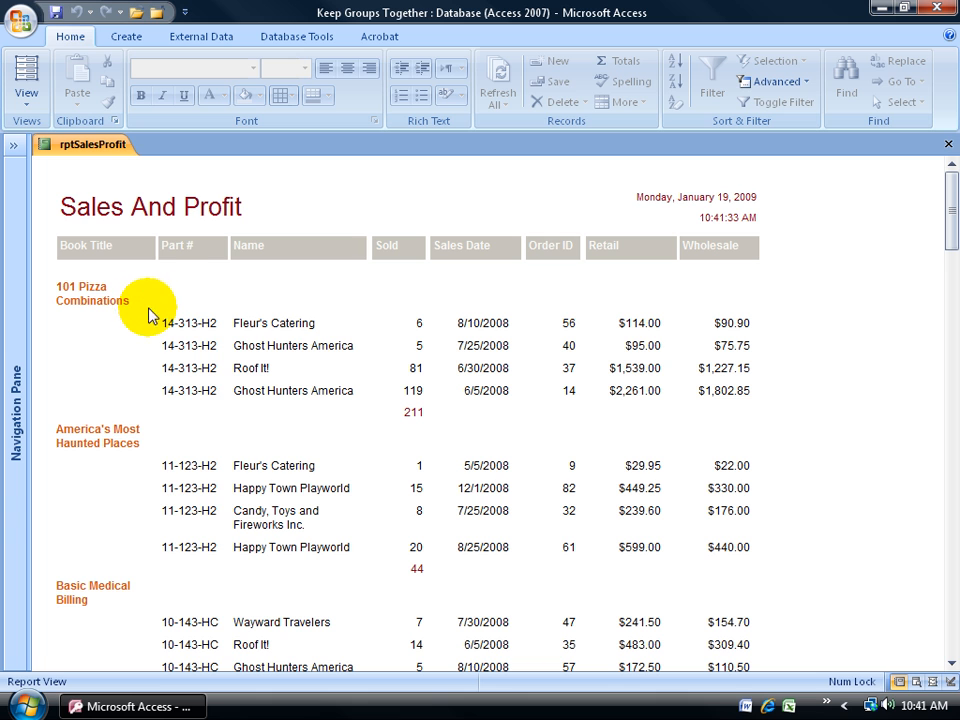
pyautogui.moveTo(95, 330)
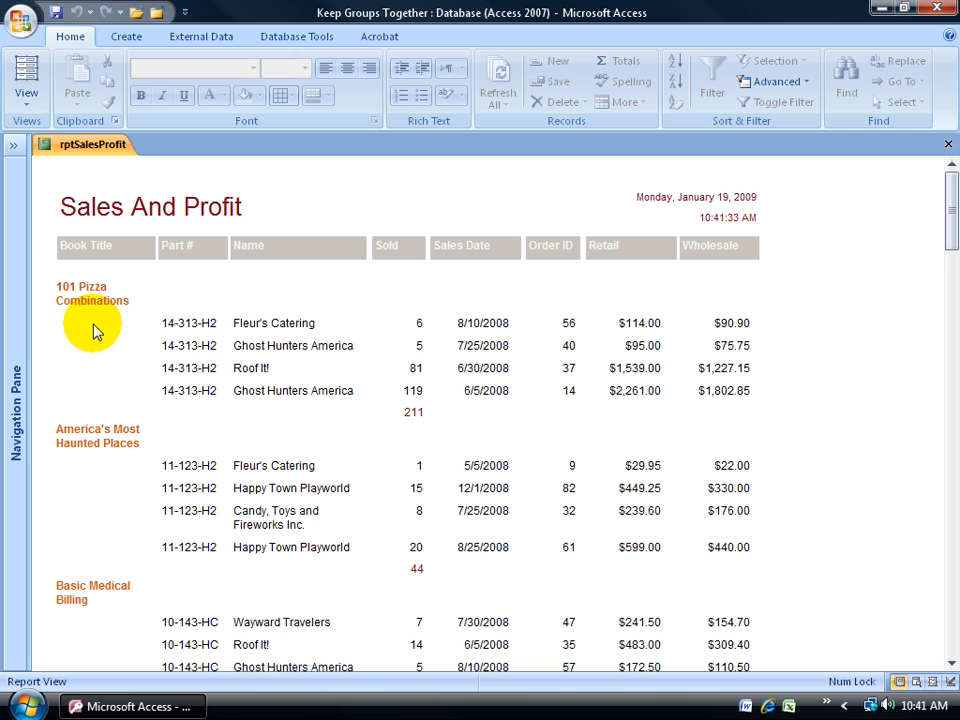
pyautogui.moveTo(305, 327)
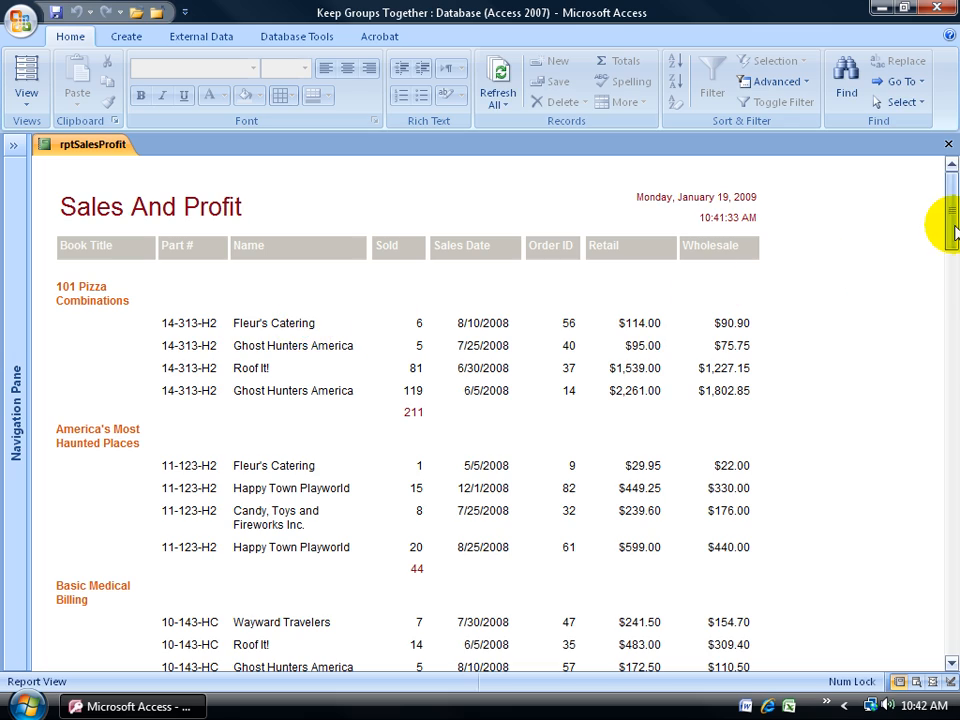
# Step: Switch the rptSalesProfit report to Print Preview
pyautogui.scroll(-3)
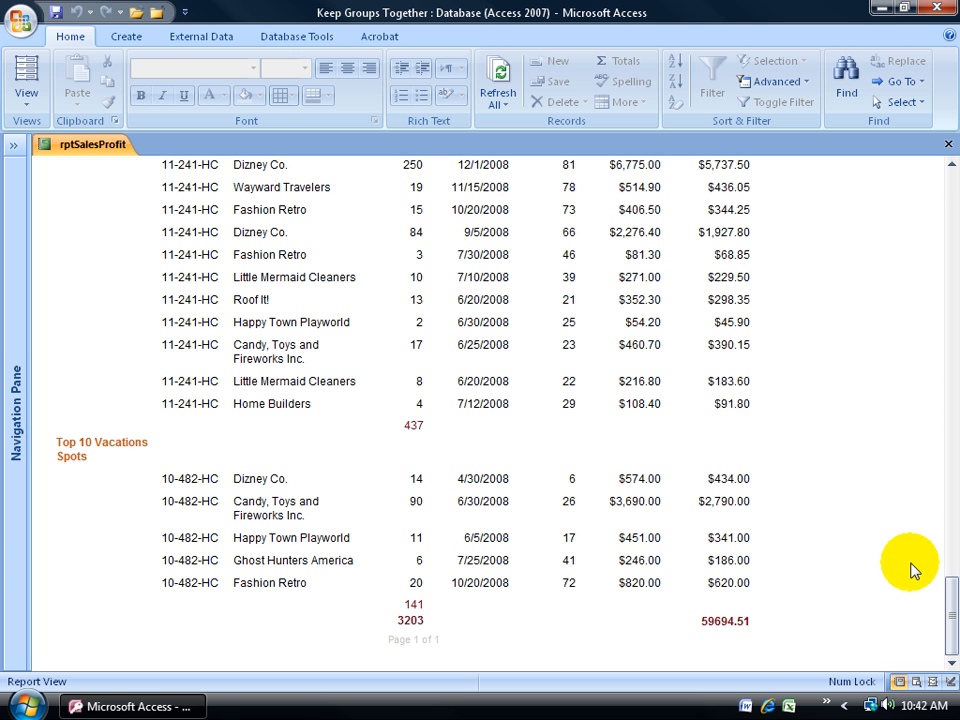
pyautogui.moveTo(530, 445)
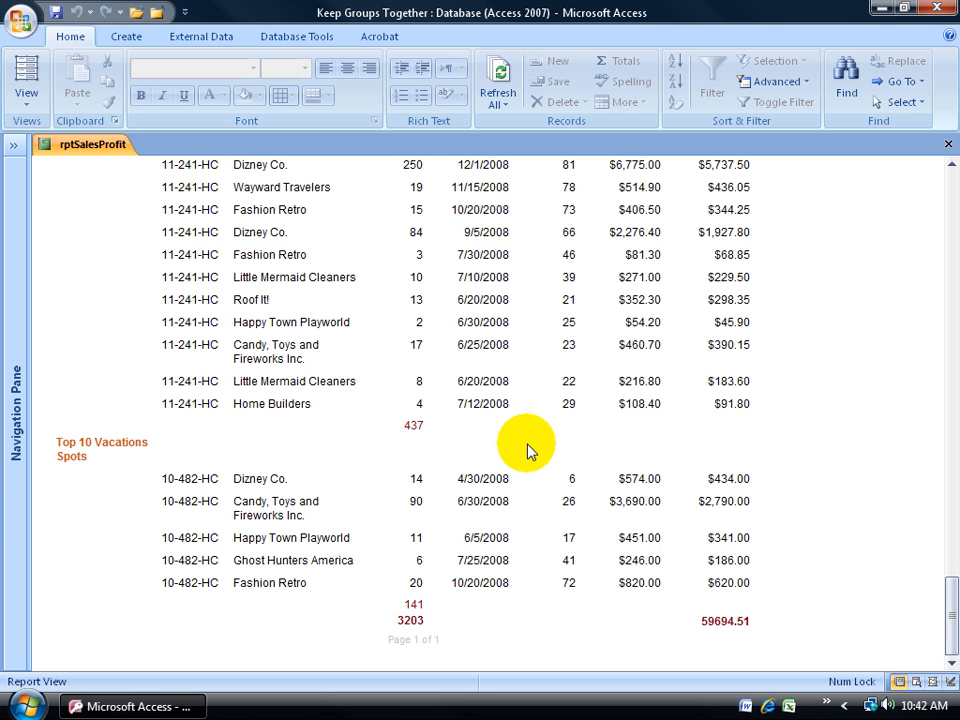
pyautogui.rightClick(530, 443)
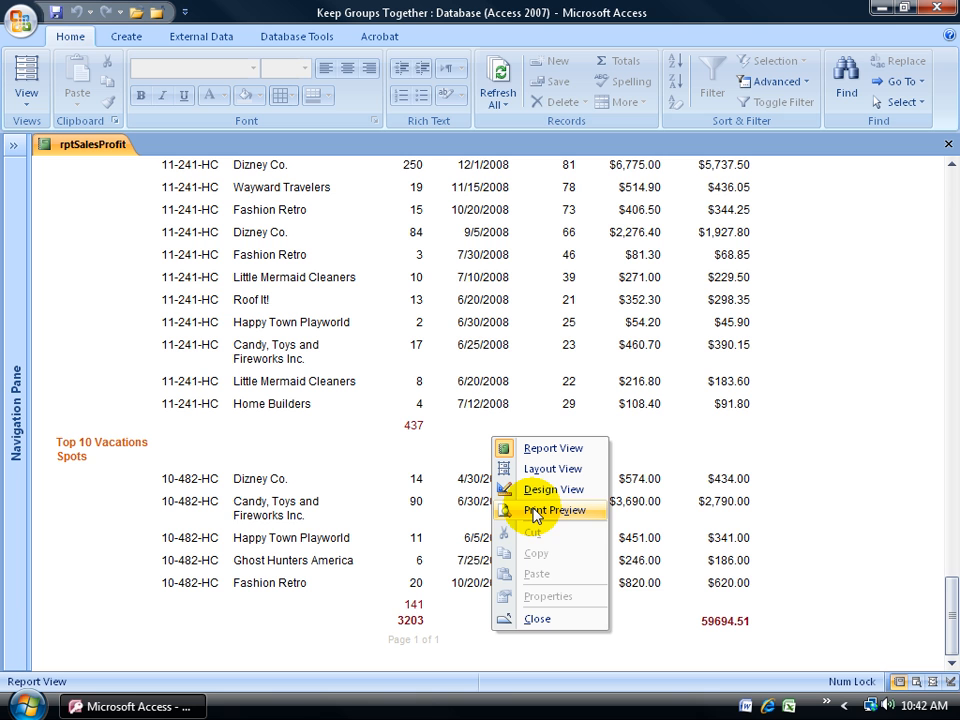
pyautogui.moveTo(340, 443)
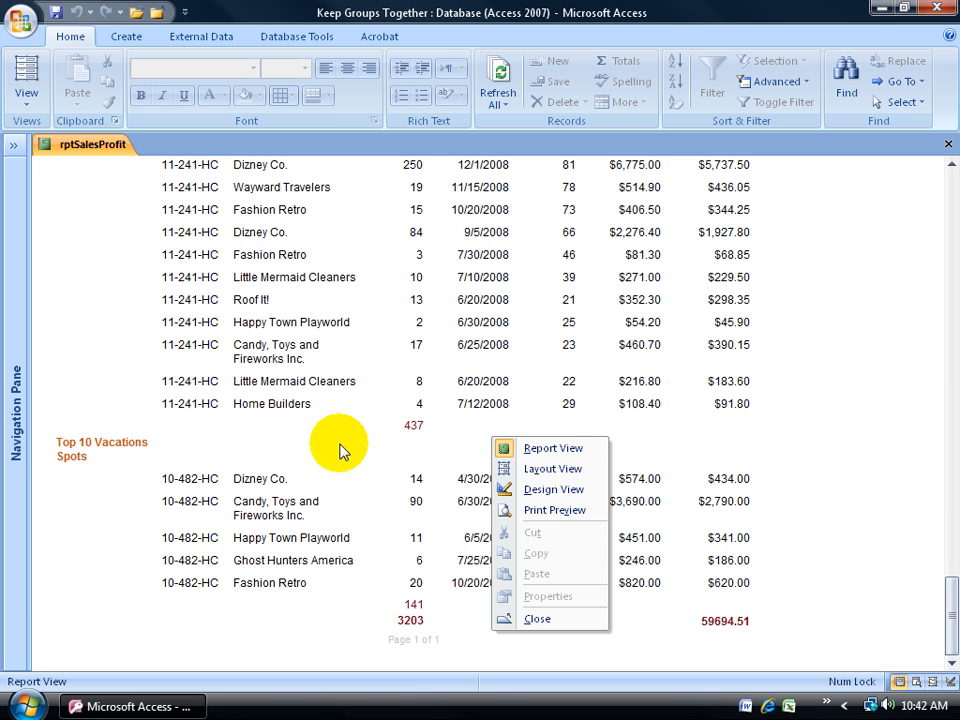
pyautogui.rightClick(90, 144)
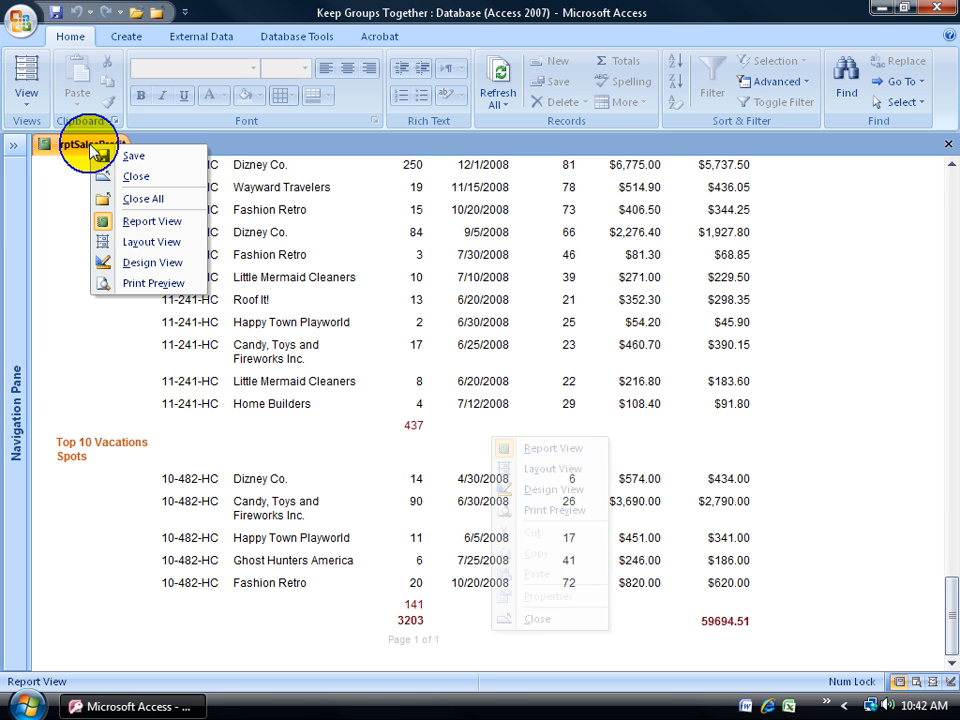
pyautogui.click(153, 283)
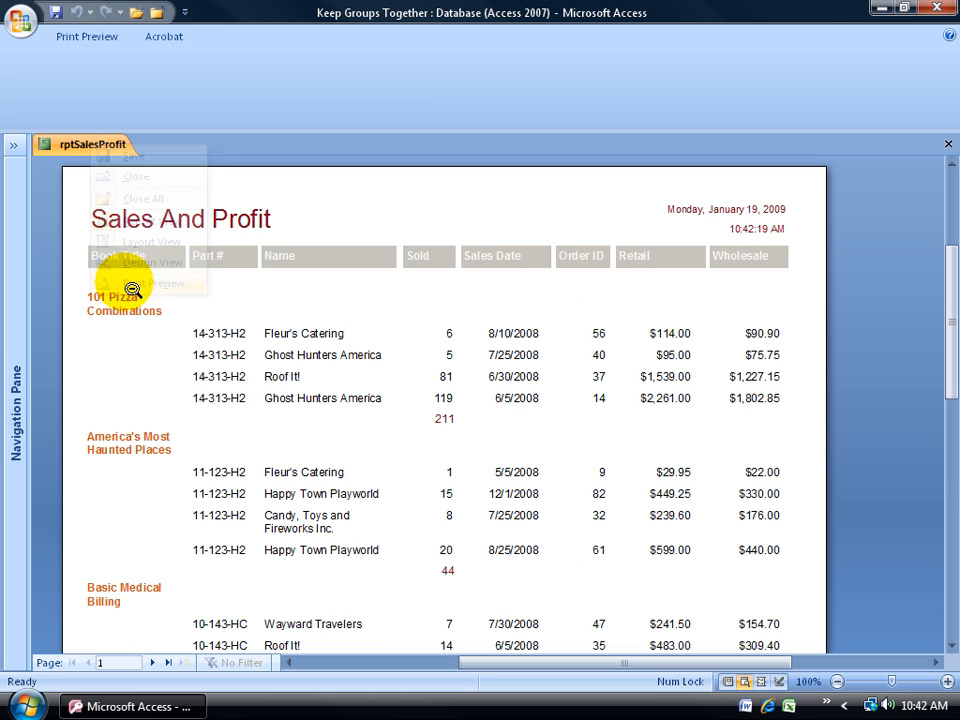
# Step: Page forward through the preview to the last page with the grand totals
pyautogui.click(86, 36)
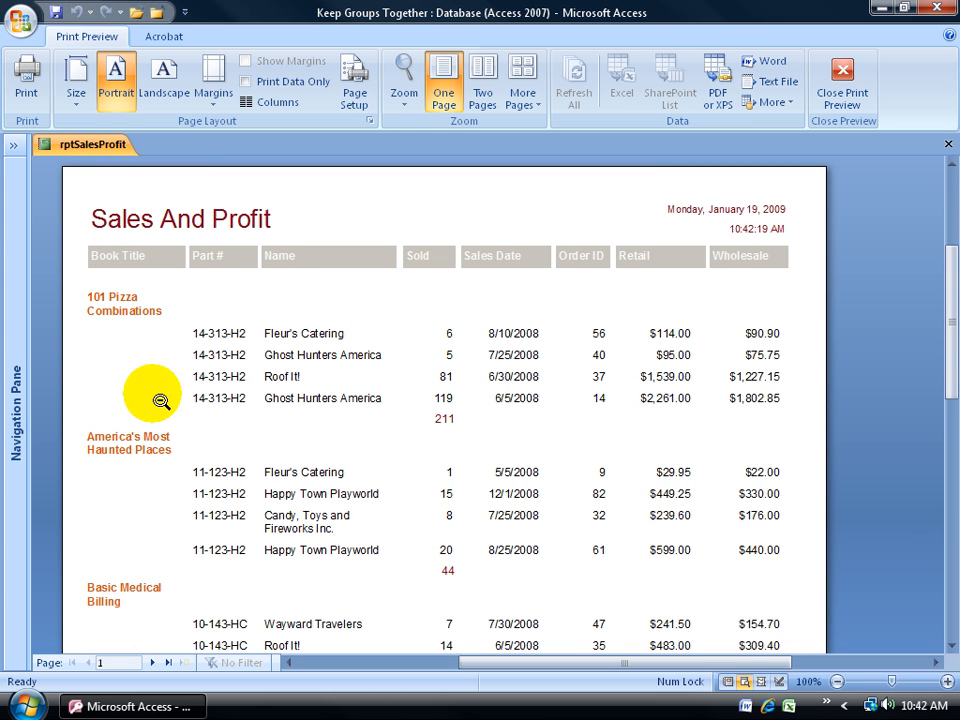
pyautogui.moveTo(152, 663)
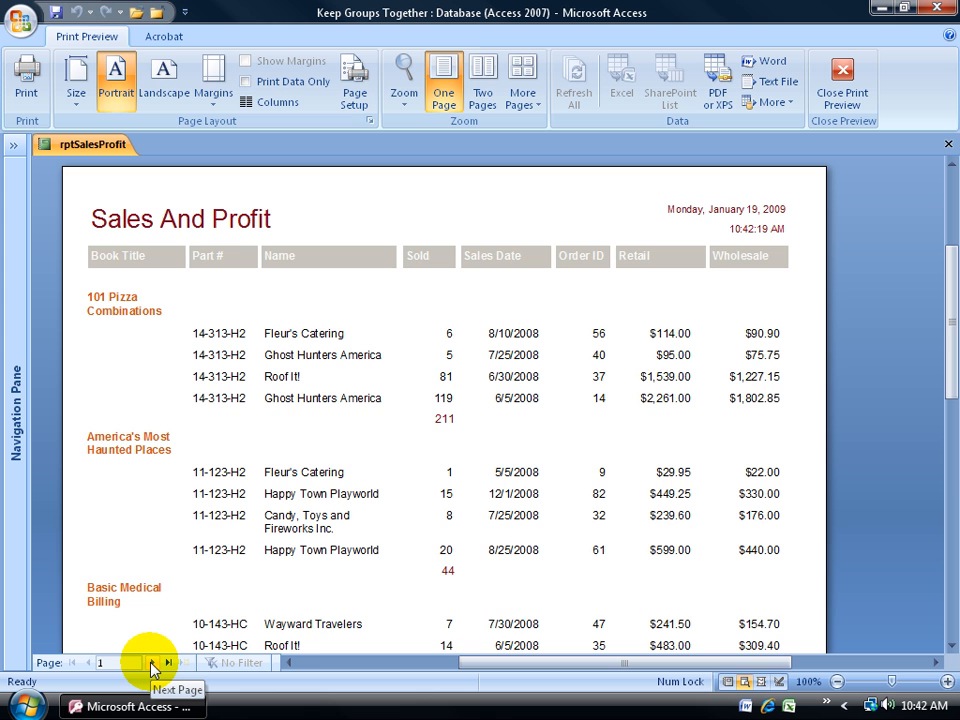
pyautogui.click(152, 662)
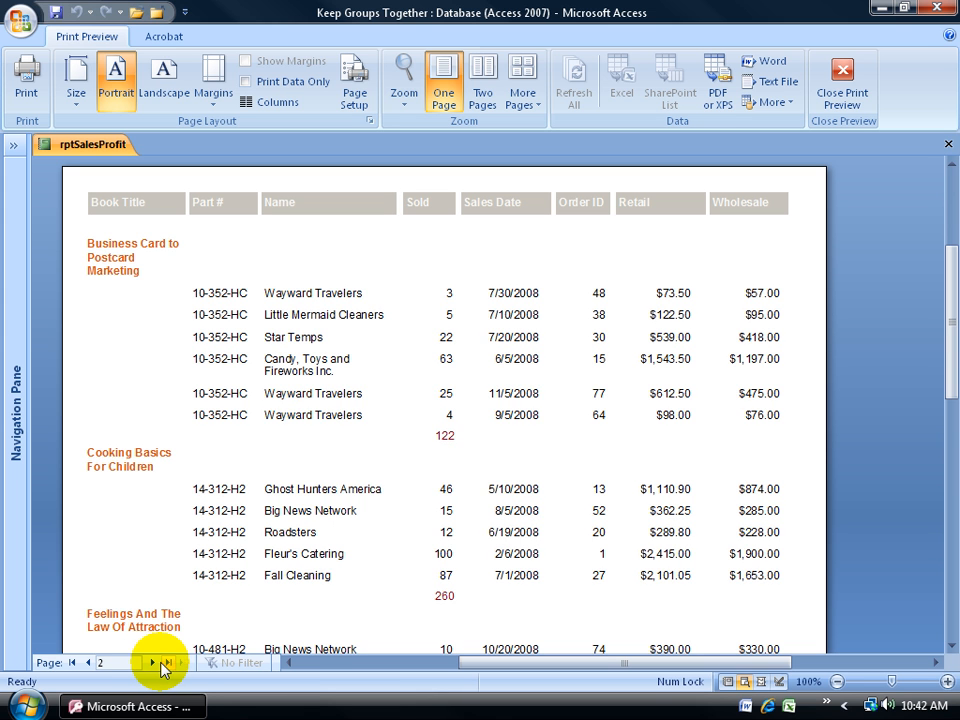
pyautogui.click(152, 662)
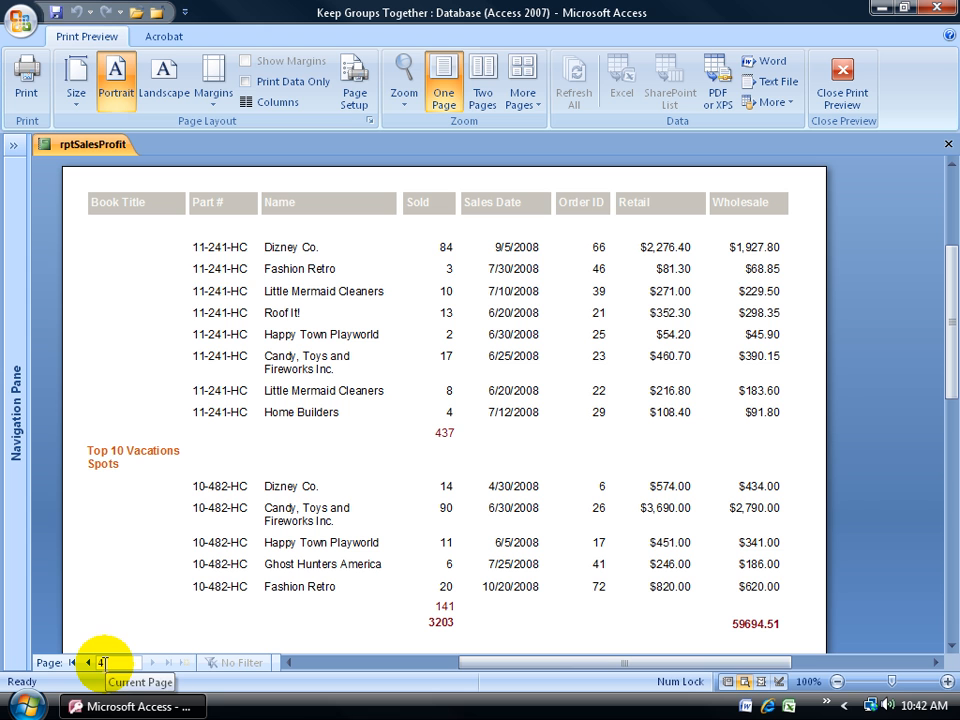
pyautogui.moveTo(283, 403)
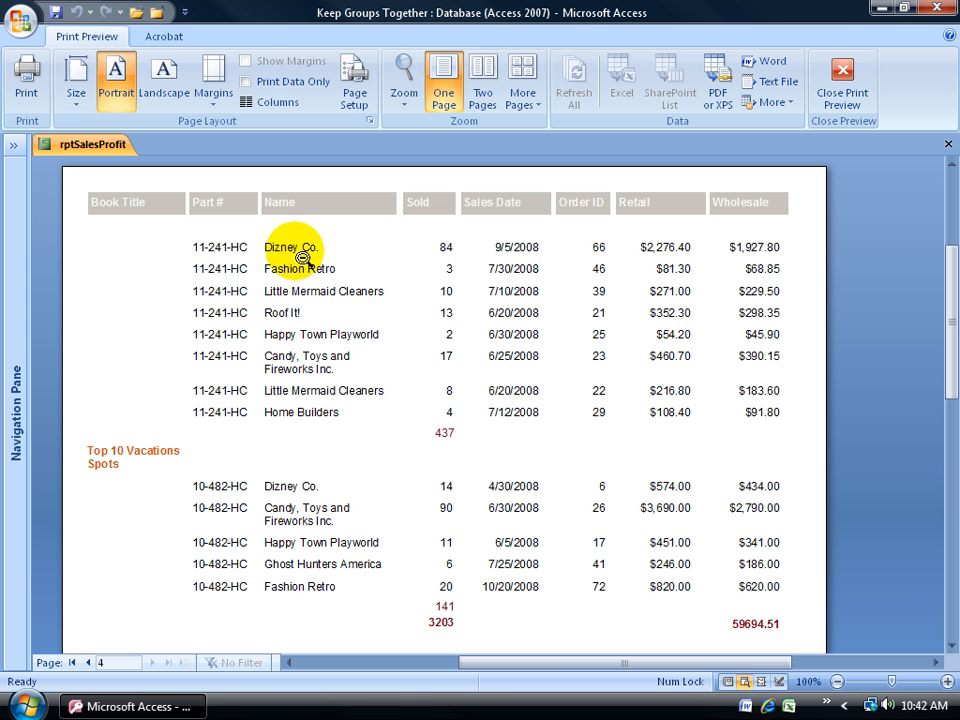
pyautogui.moveTo(337, 427)
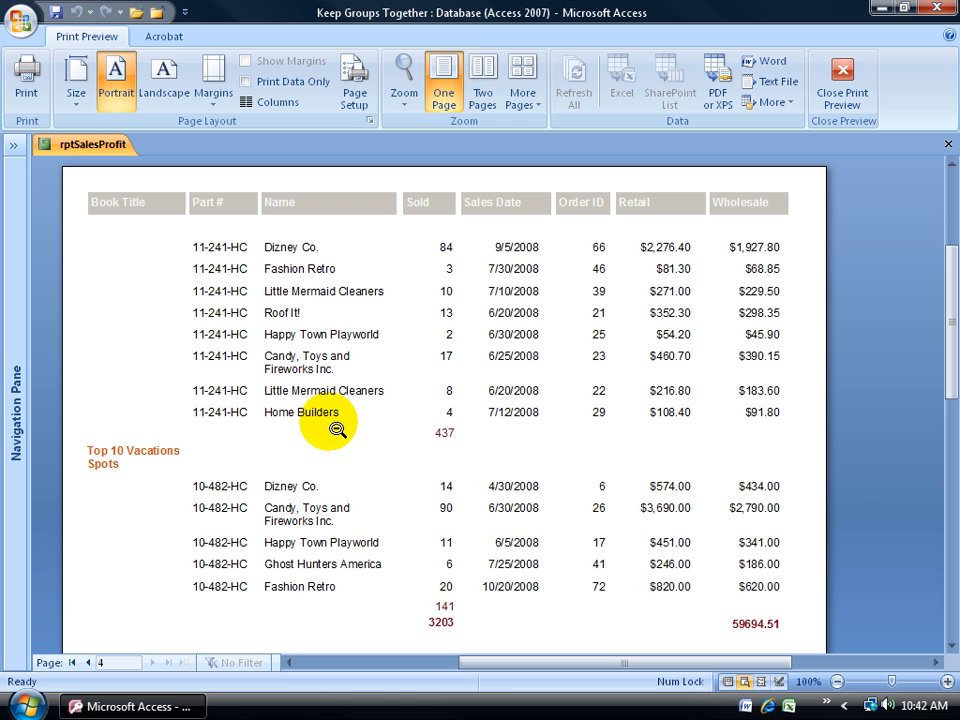
pyautogui.moveTo(305, 340)
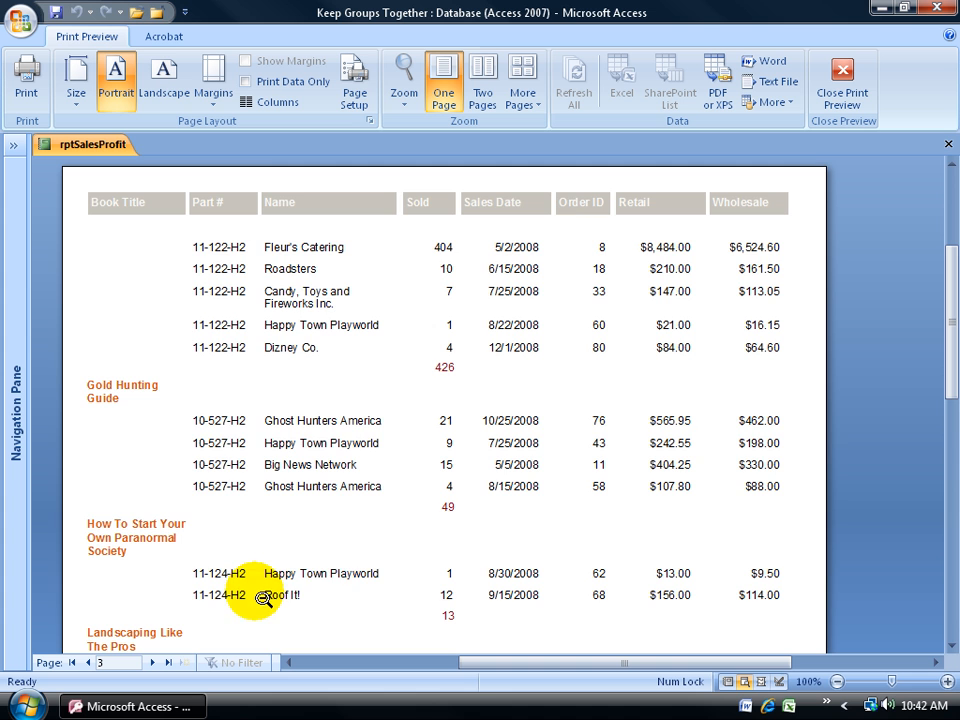
# Step: Scroll to the bottom of page 3 of 4 to see its last book groups
pyautogui.scroll(-3)
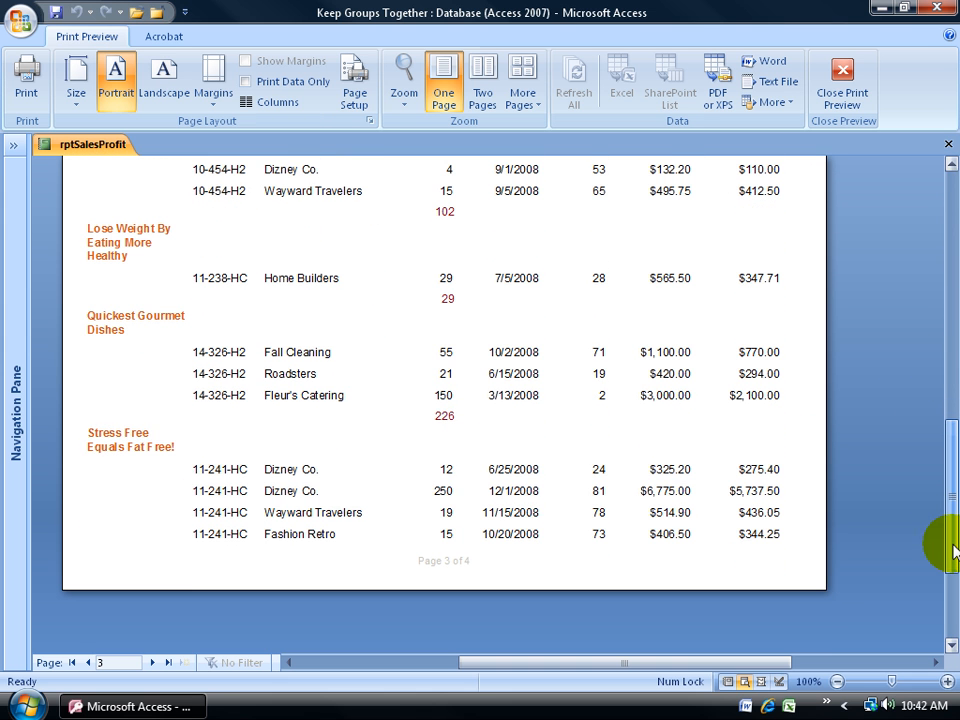
pyautogui.moveTo(428, 503)
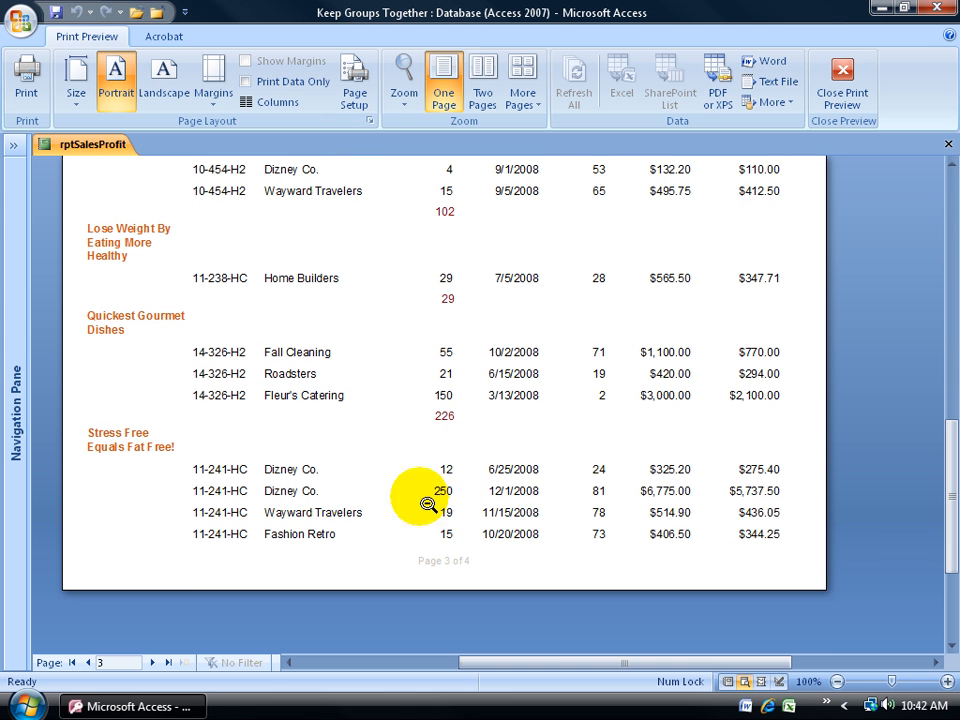
pyautogui.moveTo(124, 470)
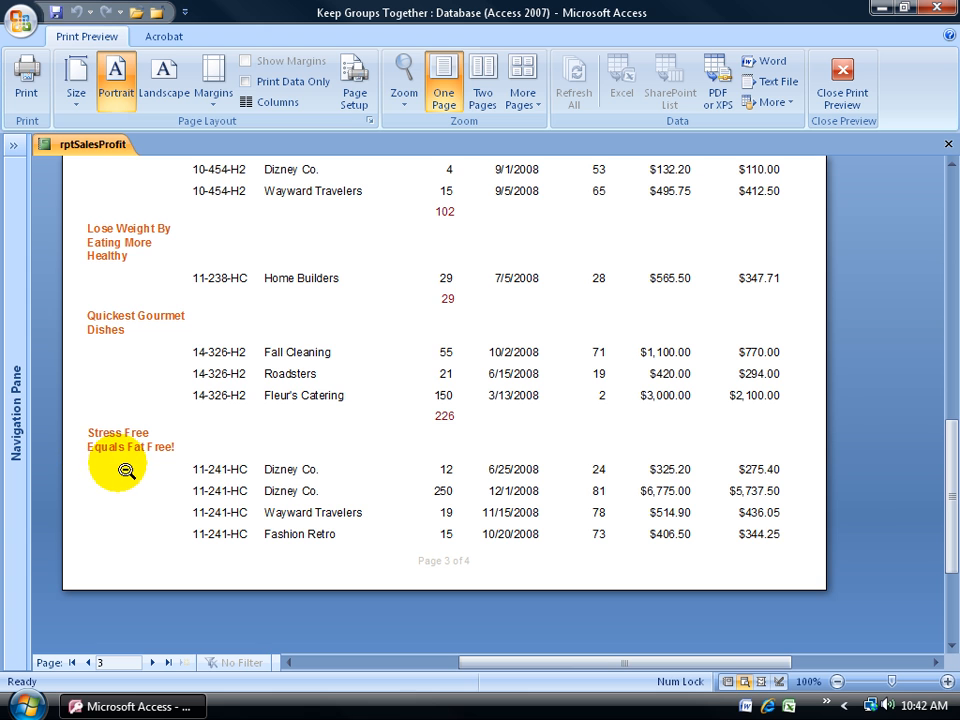
pyautogui.moveTo(238, 540)
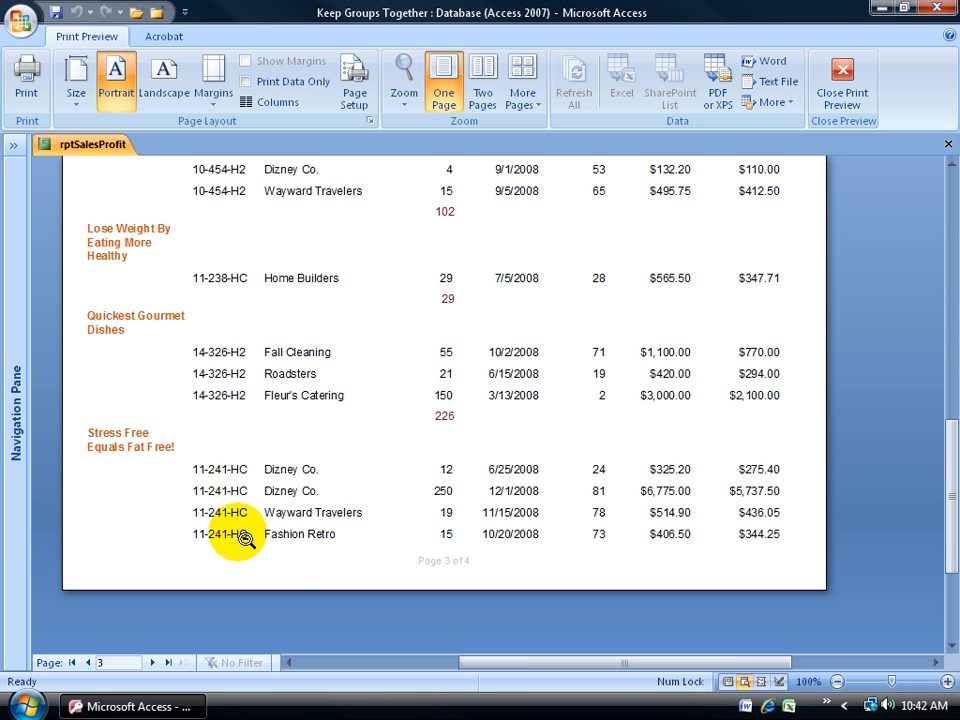
pyautogui.moveTo(295, 562)
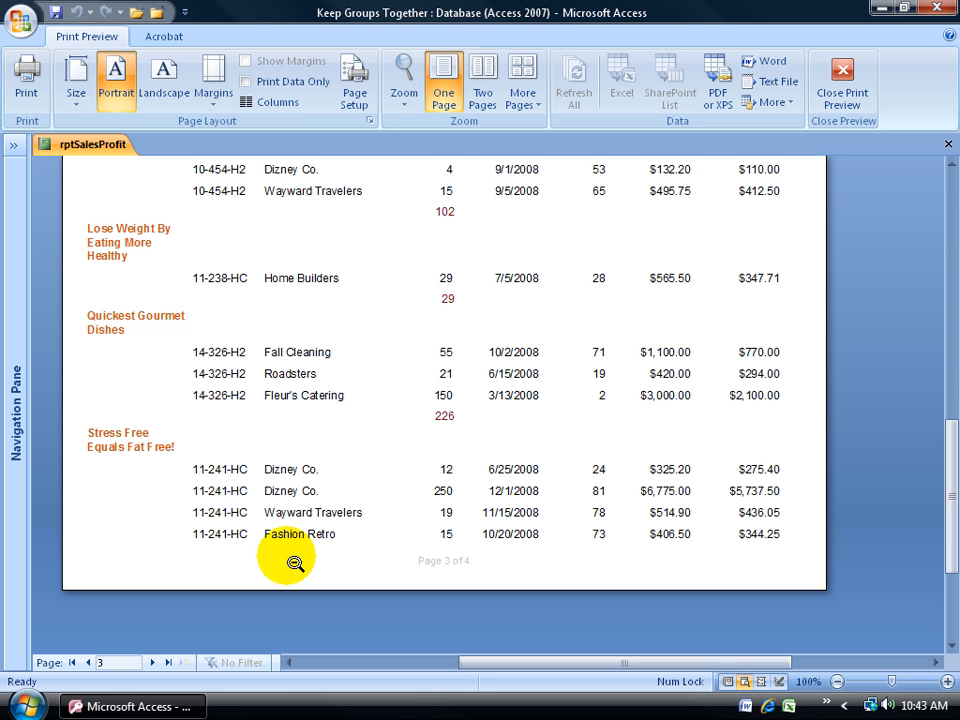
pyautogui.moveTo(325, 490)
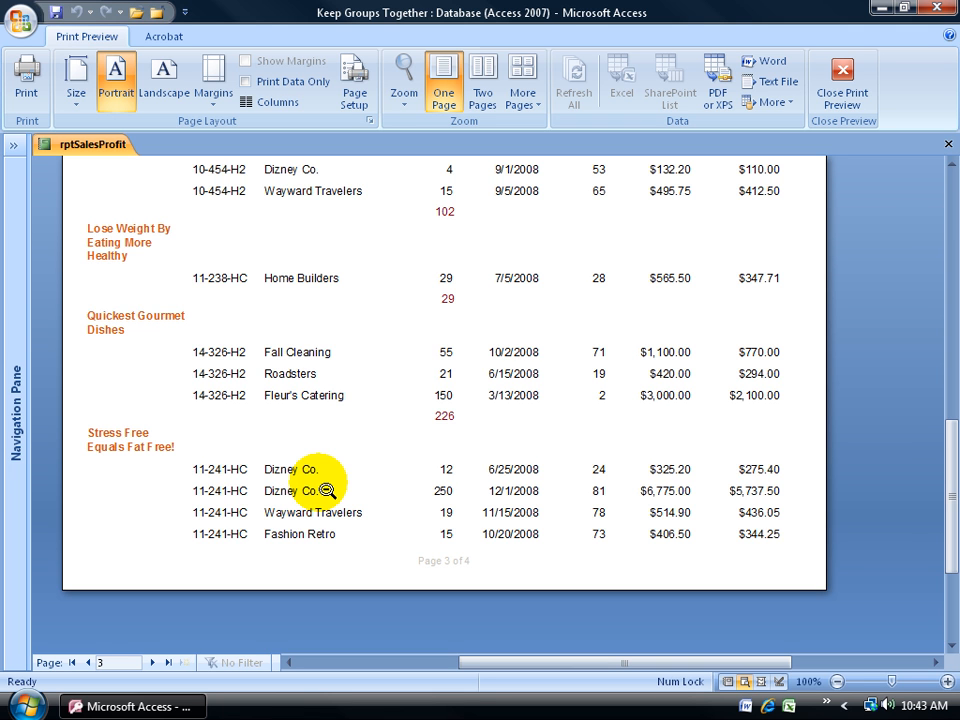
pyautogui.moveTo(305, 432)
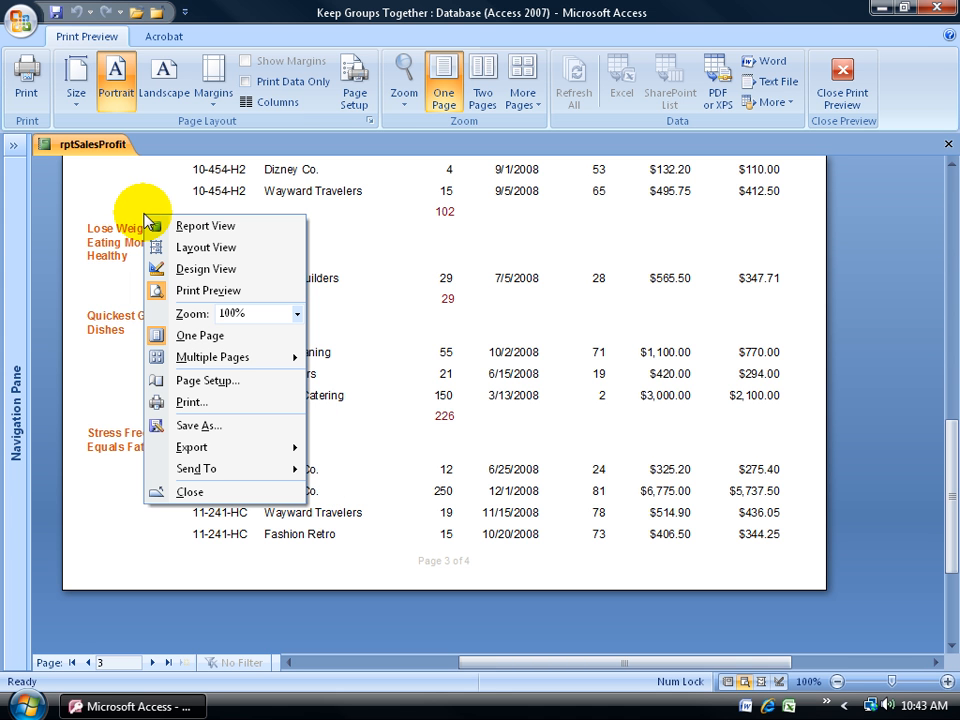
# Step: Switch rptSalesProfit from Print Preview to Design View
pyautogui.click(206, 268)
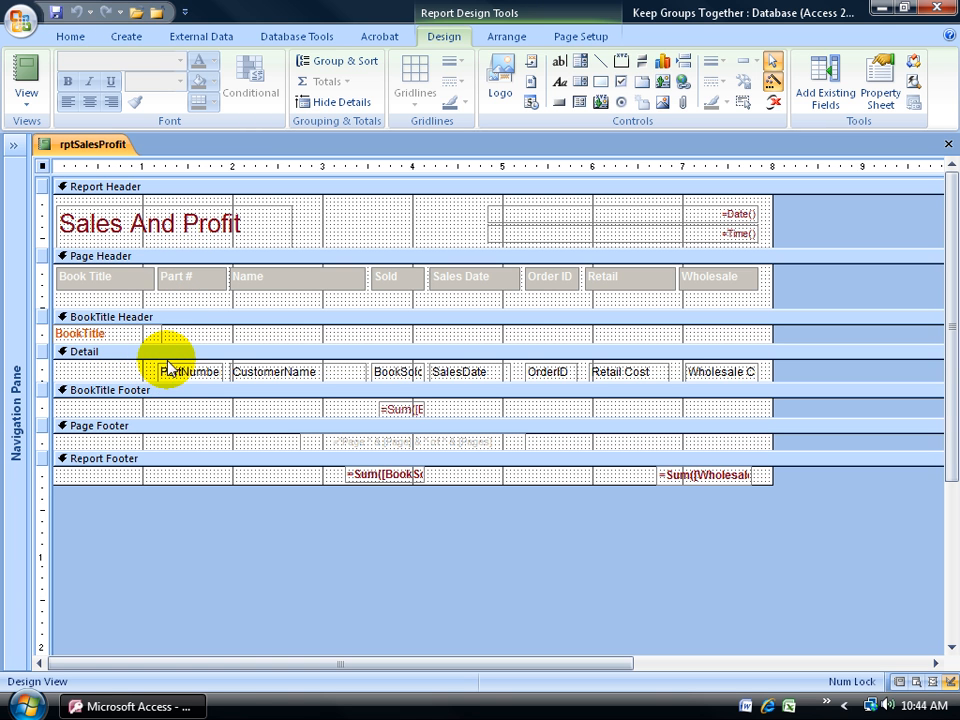
pyautogui.moveTo(335, 370)
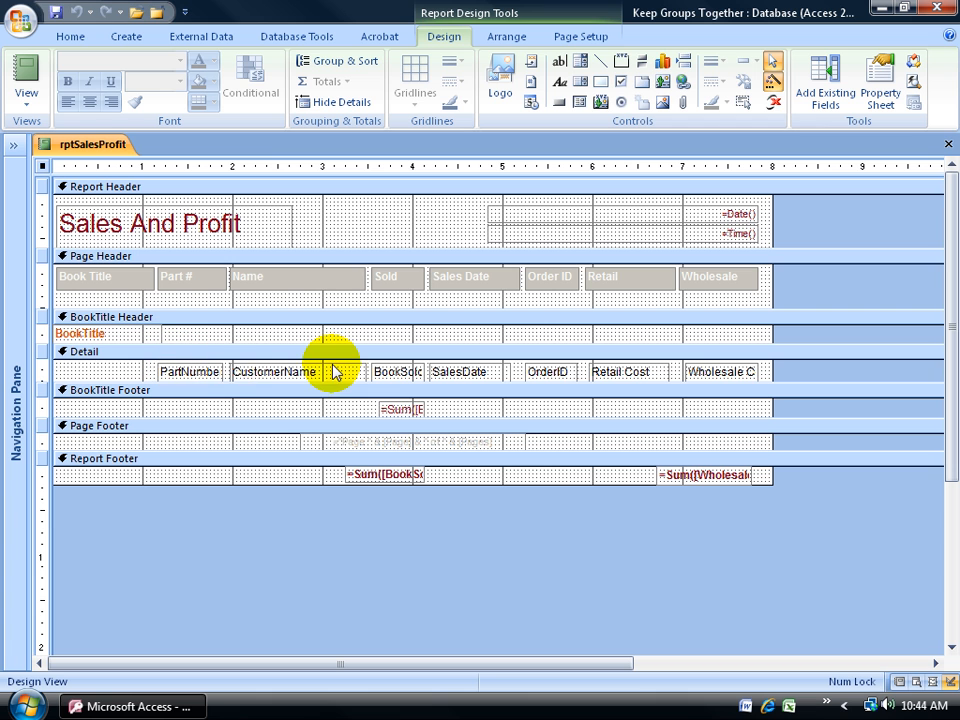
pyautogui.moveTo(218, 371)
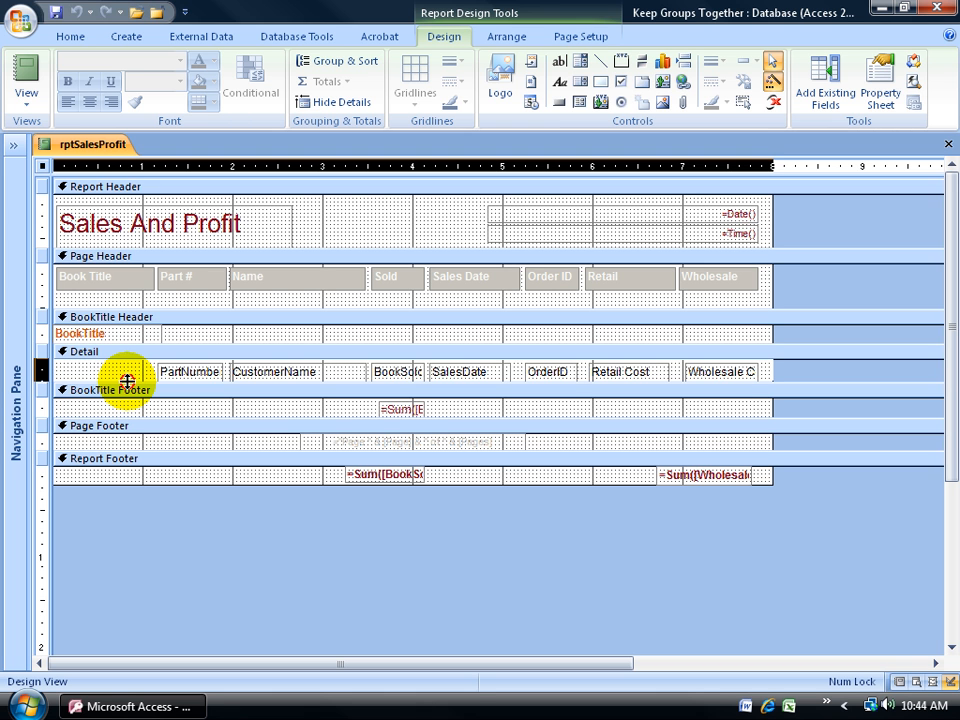
# Step: Drag the BookTitle Footer bar down to add space below the Detail fields
pyautogui.moveTo(130, 384); pyautogui.dragTo(130, 440)
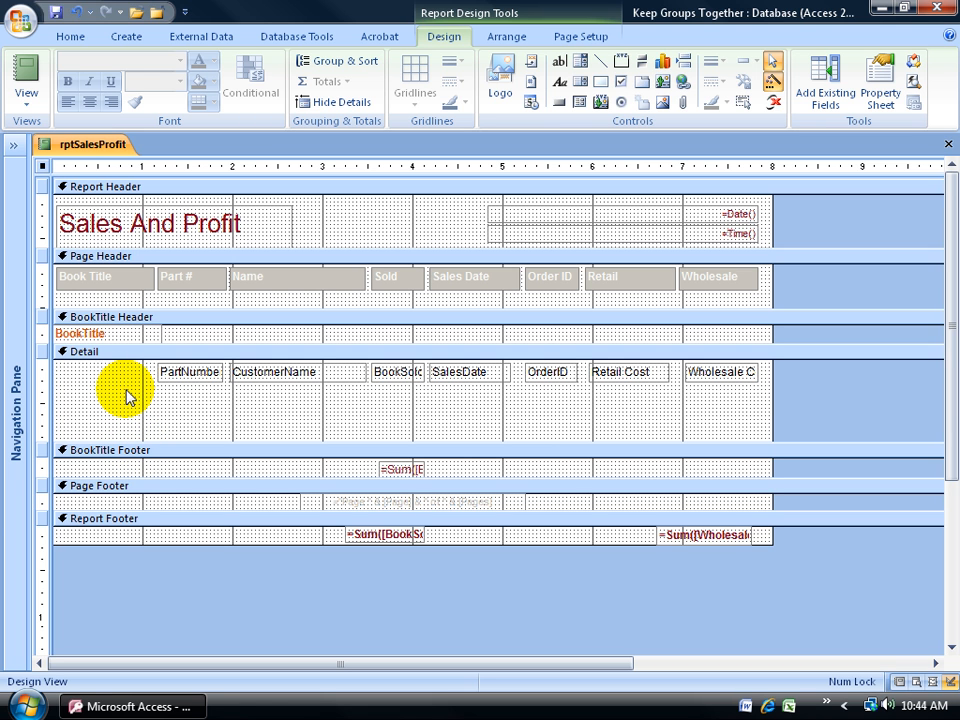
pyautogui.click(25, 85)
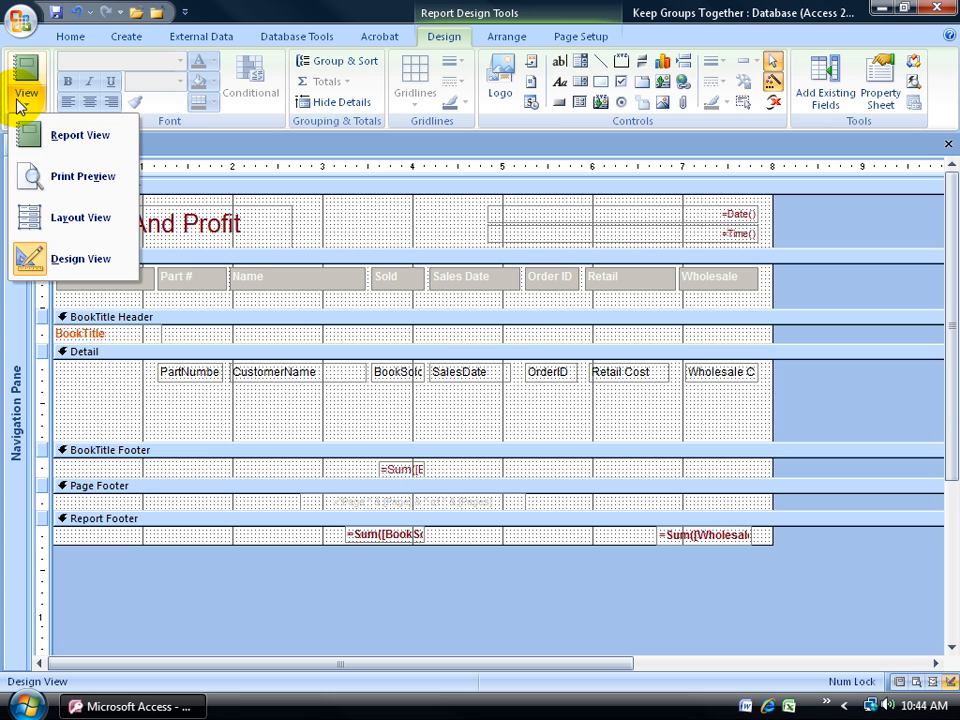
pyautogui.click(83, 176)
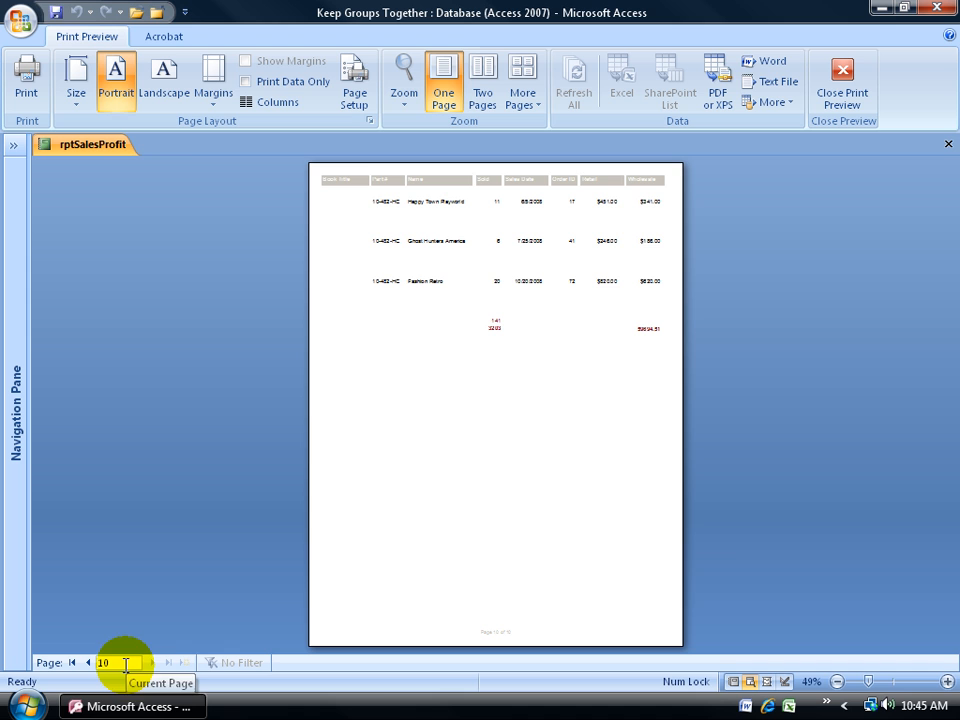
pyautogui.moveTo(303, 549)
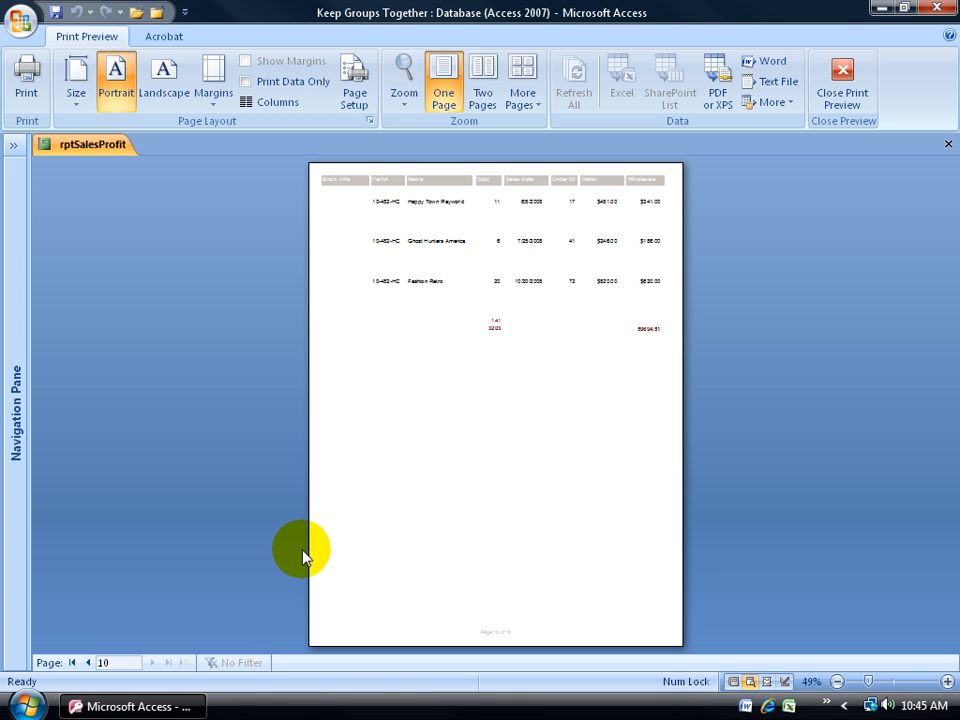
pyautogui.moveTo(456, 260)
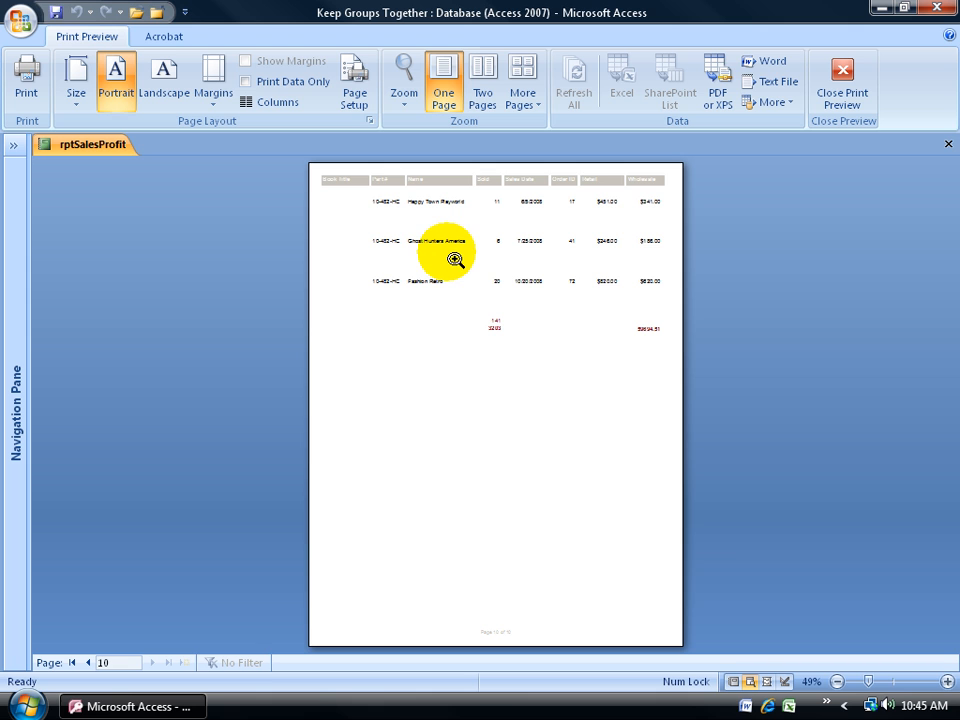
pyautogui.moveTo(443, 265)
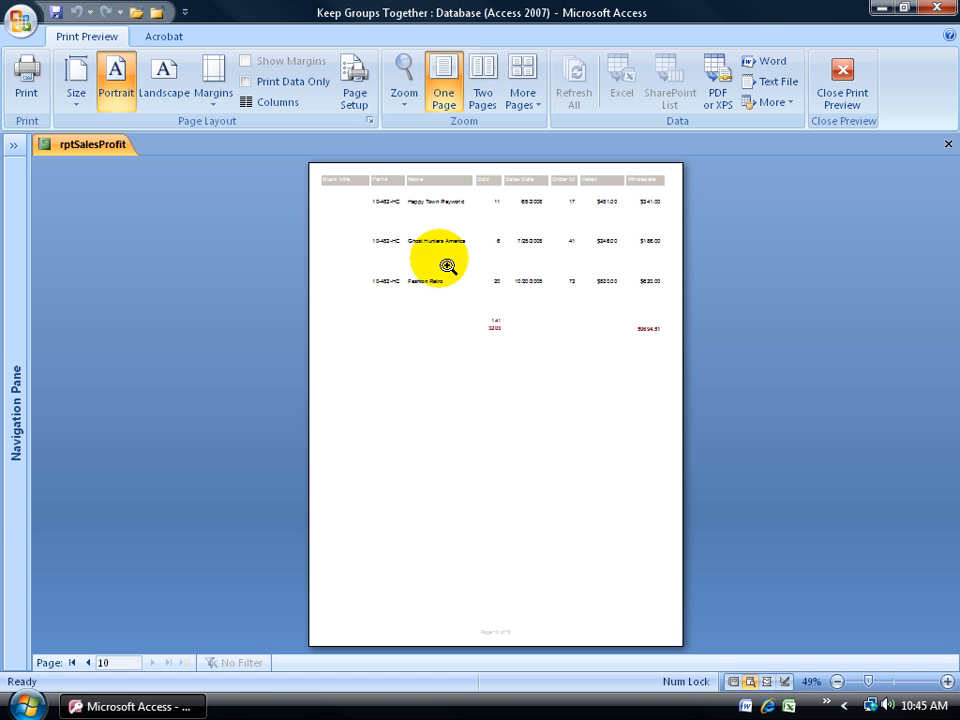
pyautogui.moveTo(457, 263)
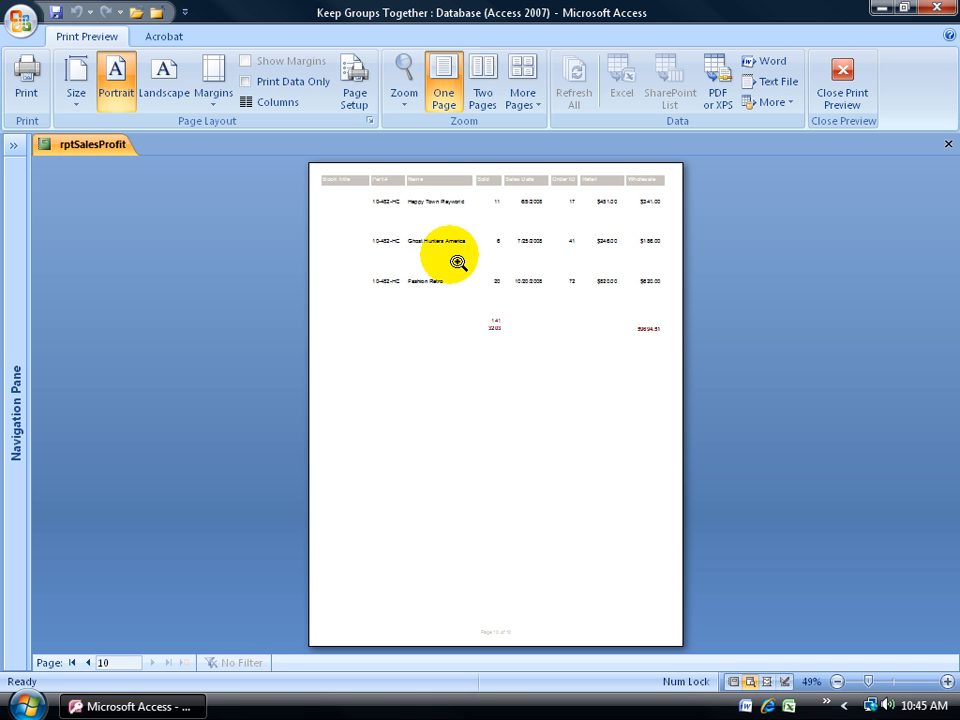
pyautogui.rightClick(445, 245)
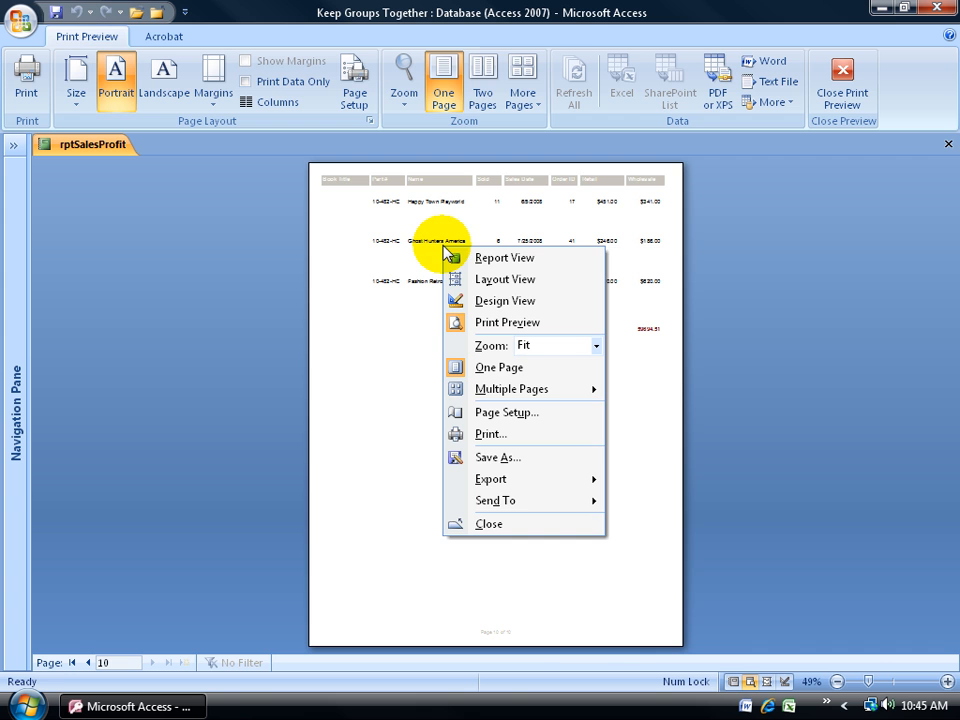
pyautogui.click(505, 300)
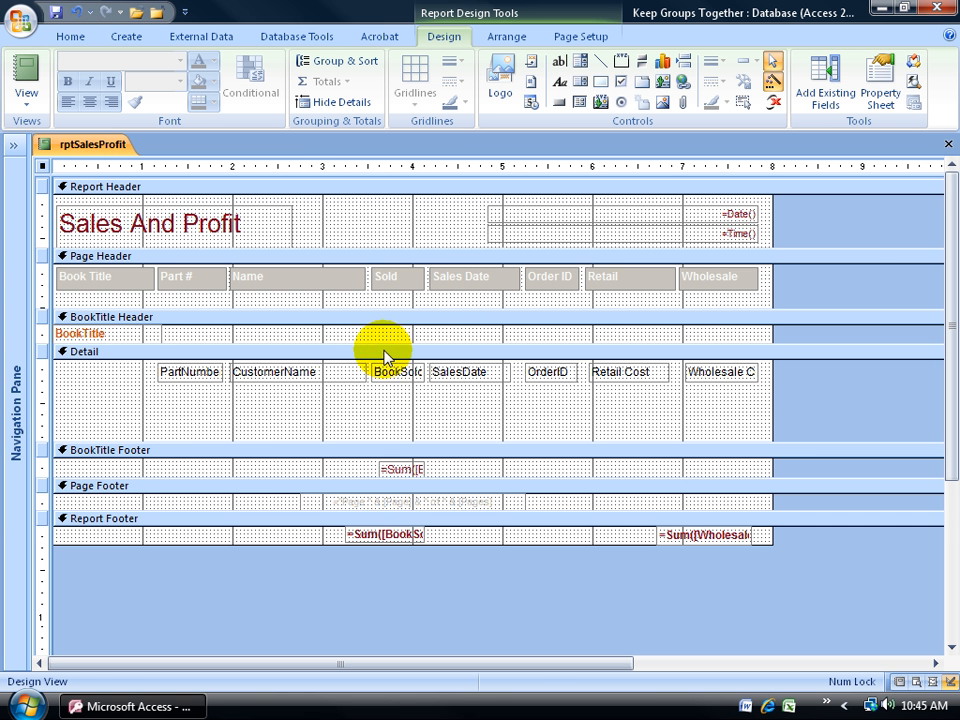
pyautogui.moveTo(305, 373)
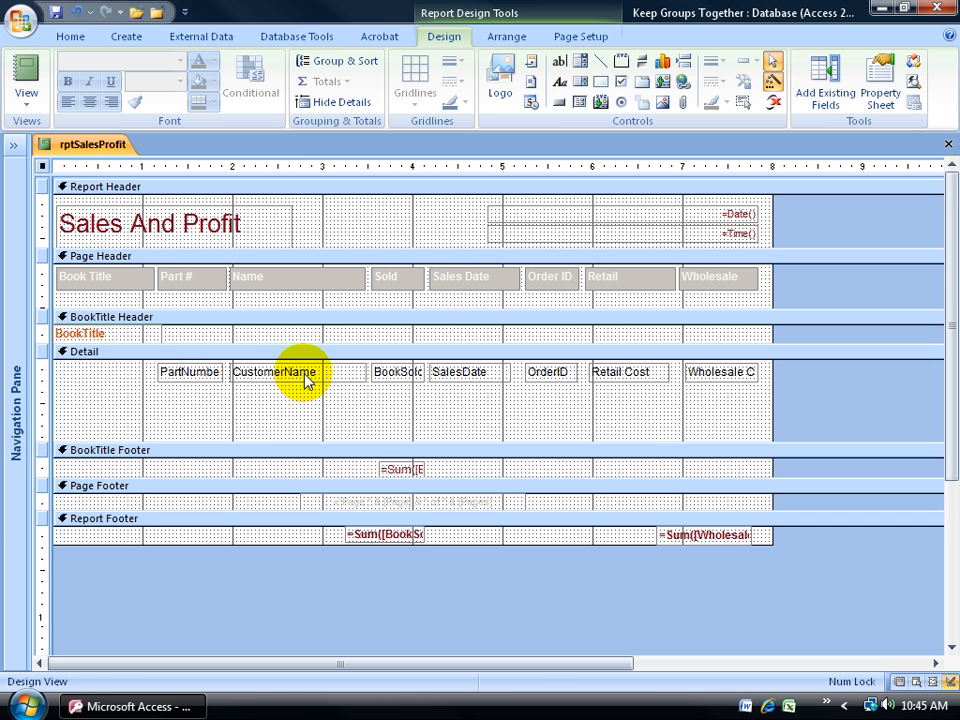
pyautogui.moveTo(305, 368)
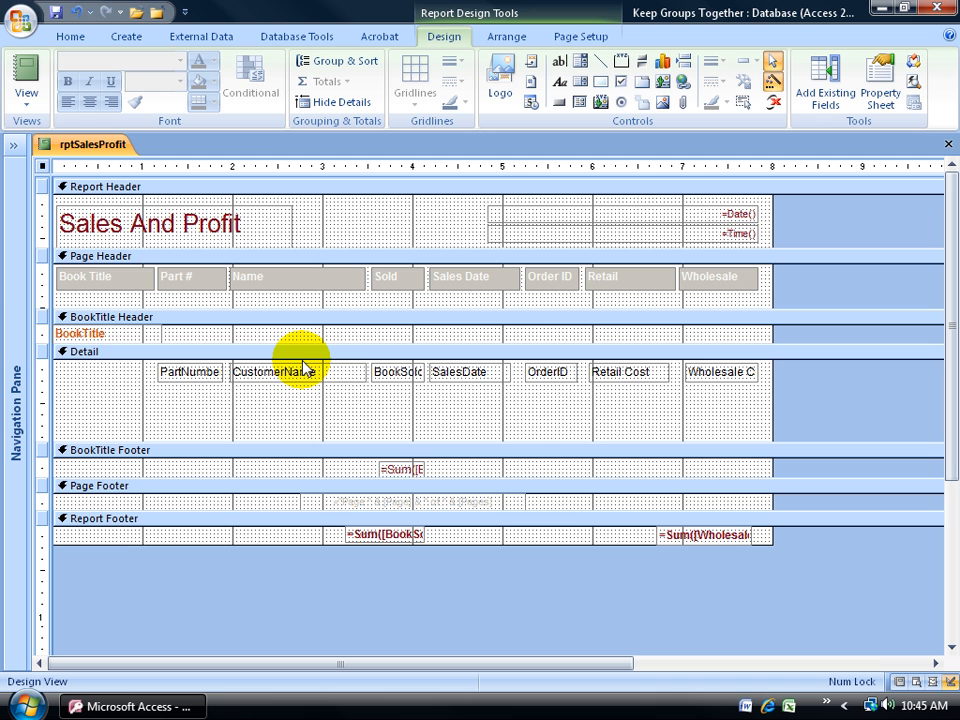
pyautogui.moveTo(302, 372)
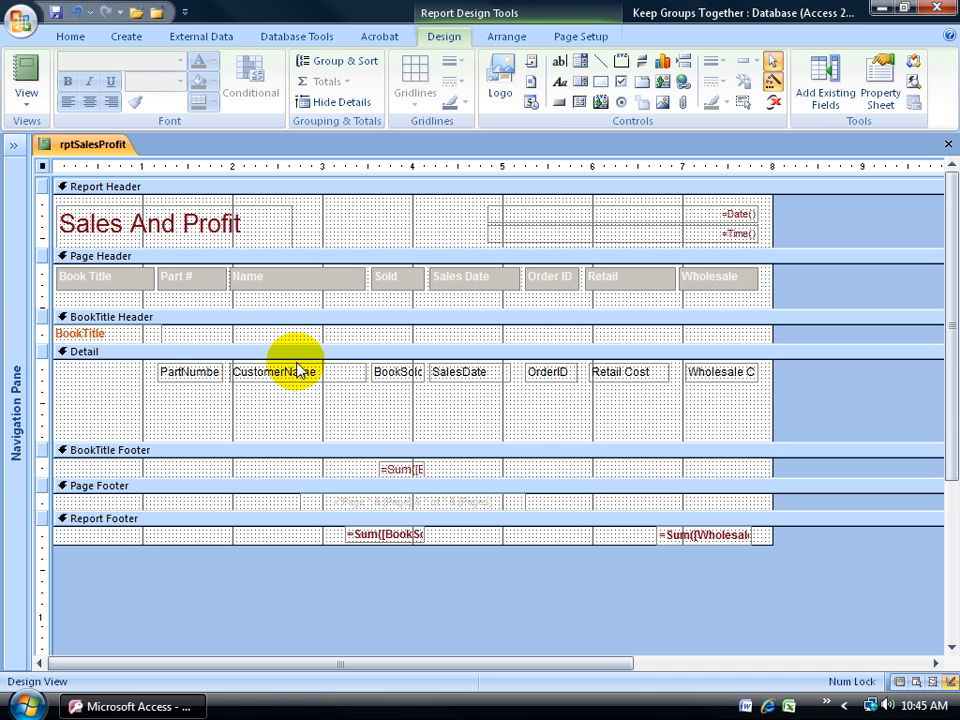
pyautogui.moveTo(293, 457)
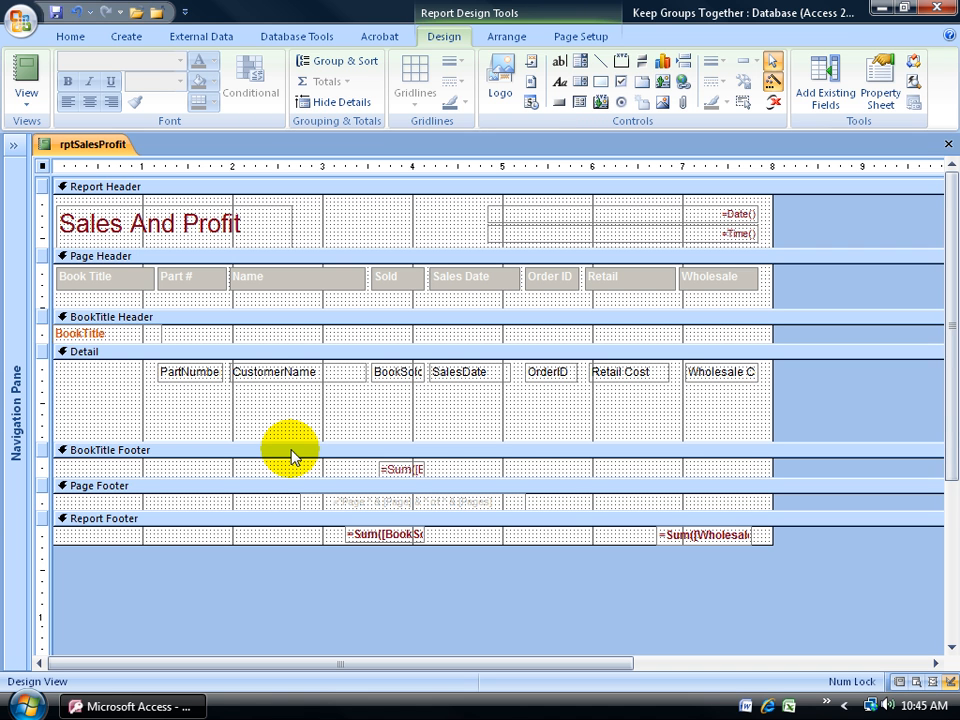
pyautogui.moveTo(288, 400)
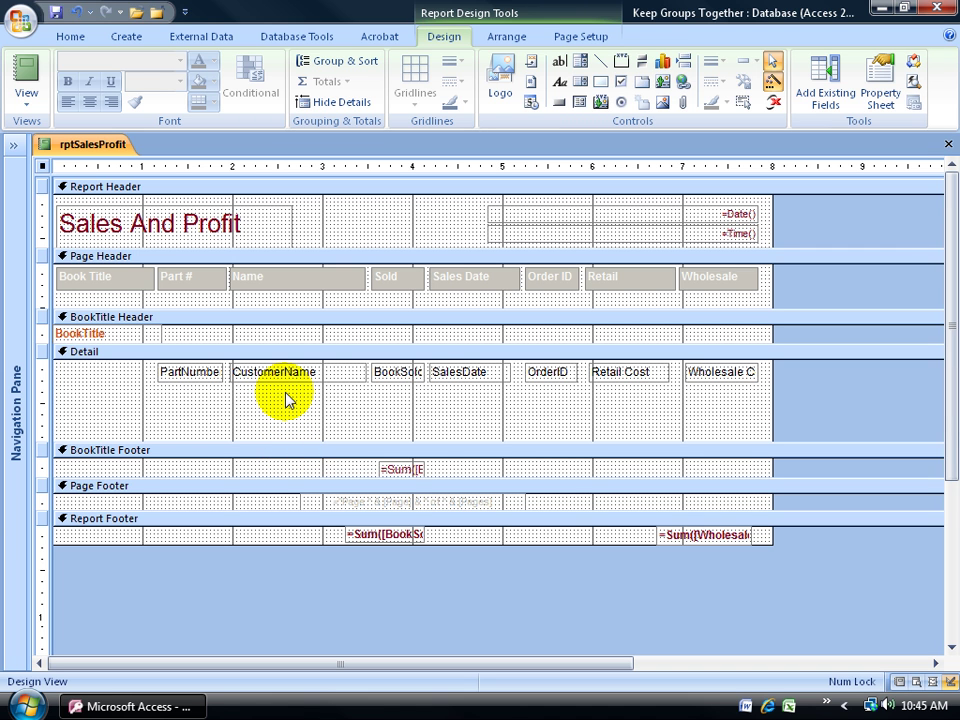
pyautogui.moveTo(510, 393)
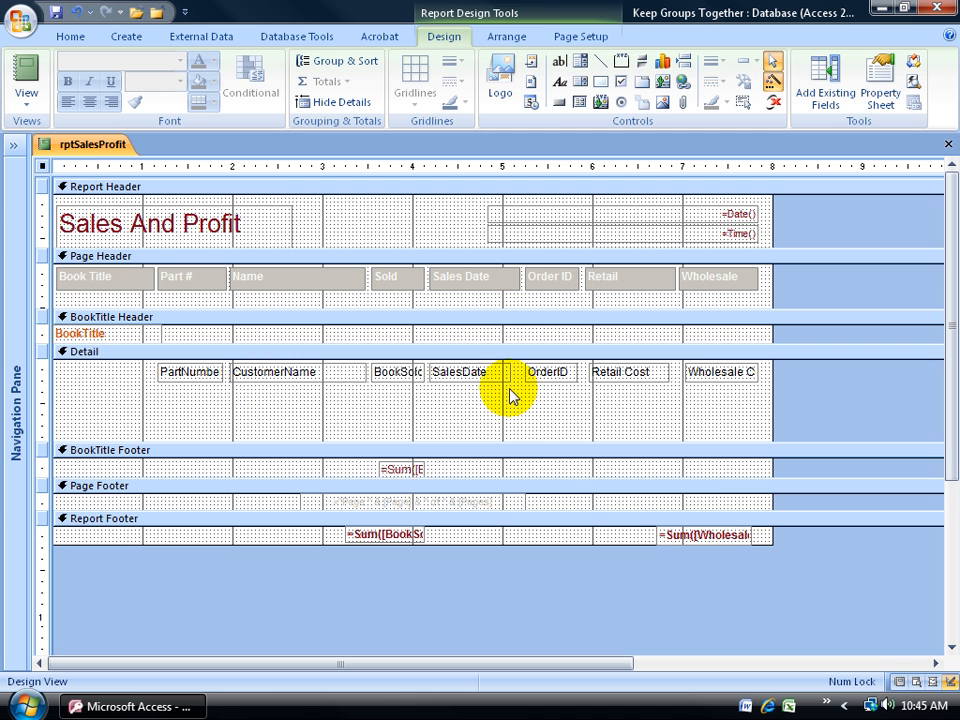
pyautogui.click(390, 372)
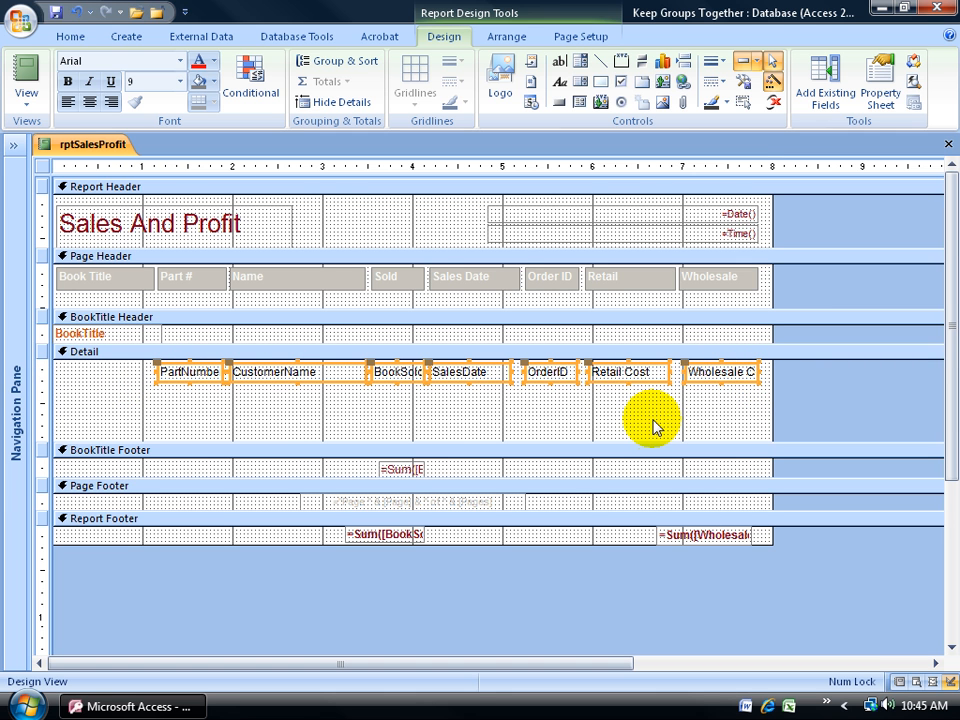
# Step: Shrink the Detail section back so it fits tightly around its field controls
pyautogui.click(85, 351)
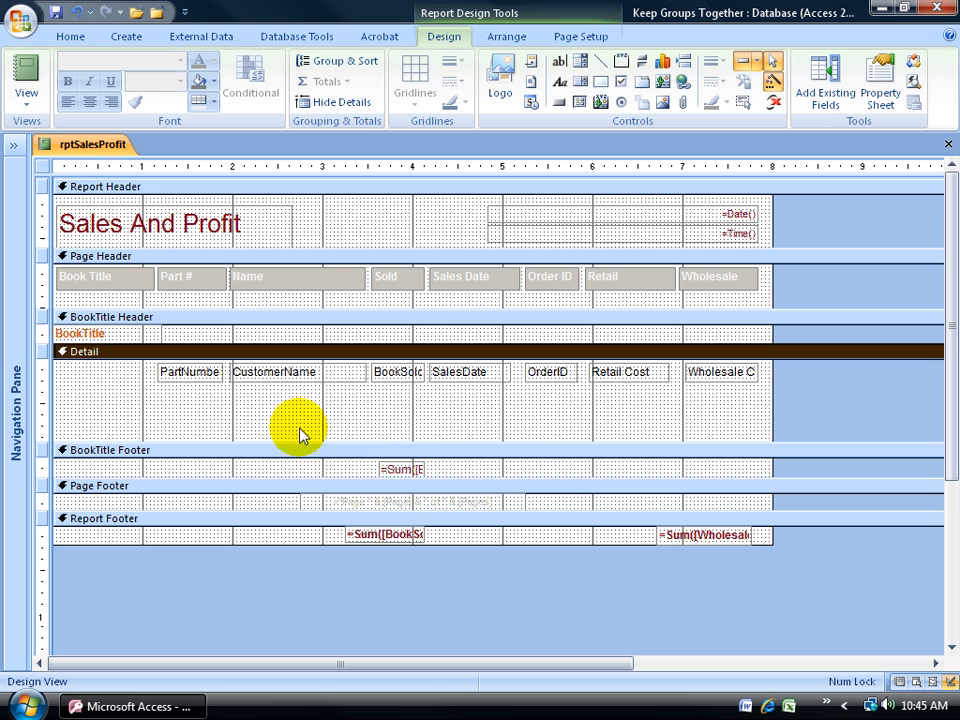
pyautogui.moveTo(44, 372)
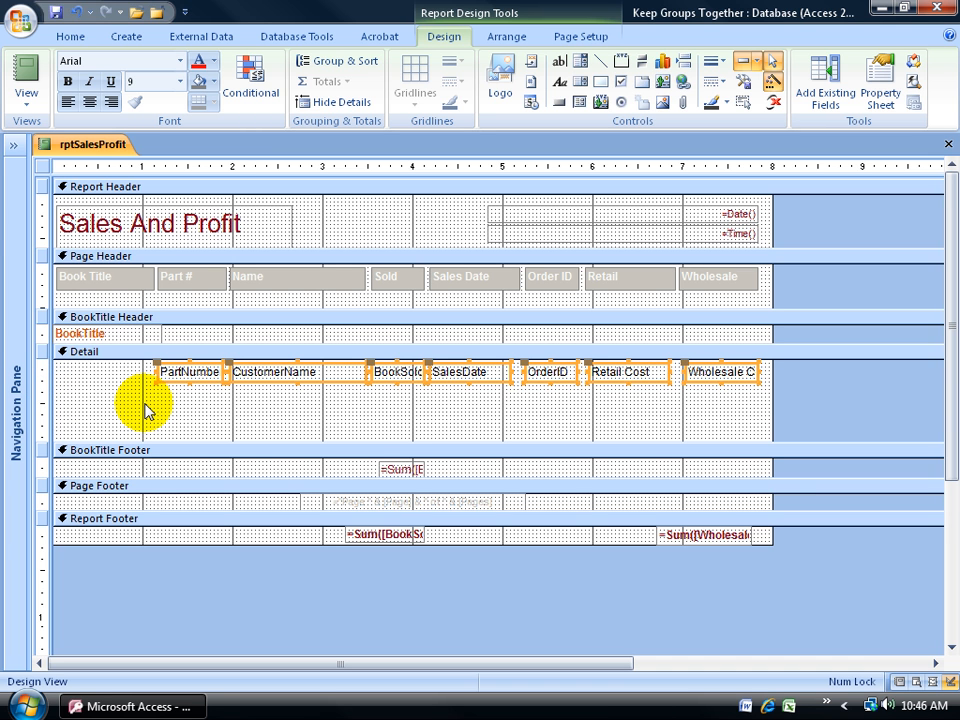
pyautogui.moveTo(300, 405)
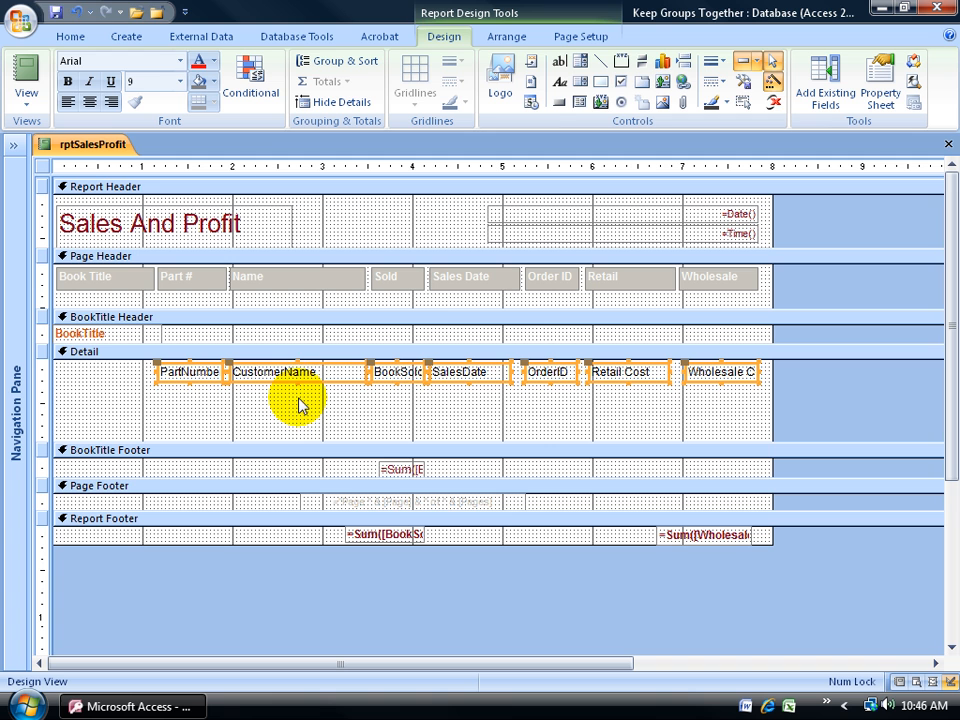
pyautogui.moveTo(307, 411)
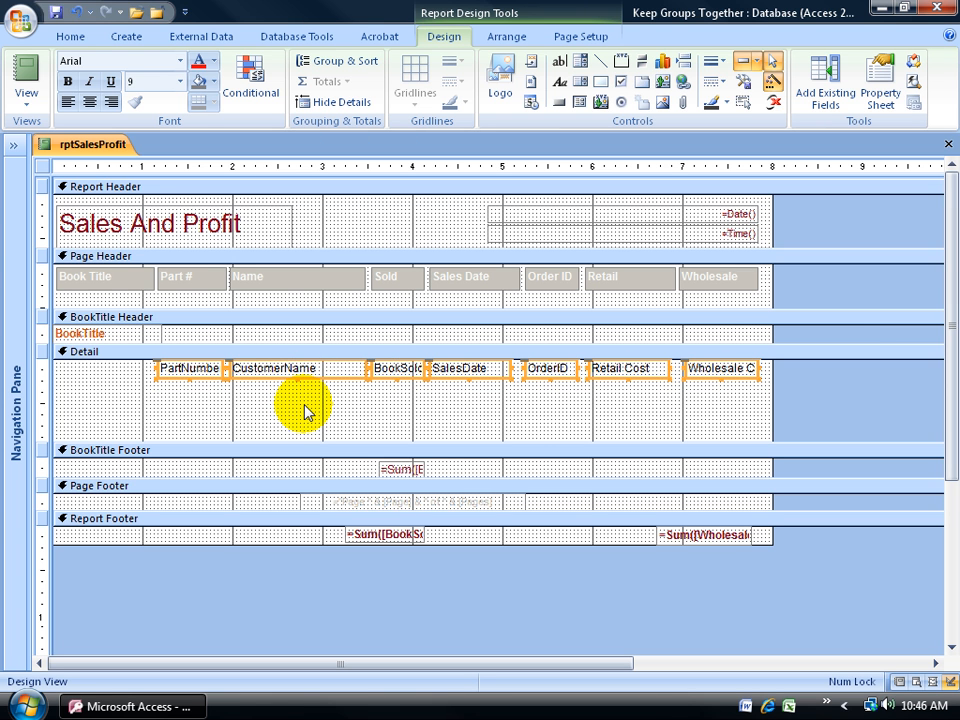
pyautogui.moveTo(250, 420)
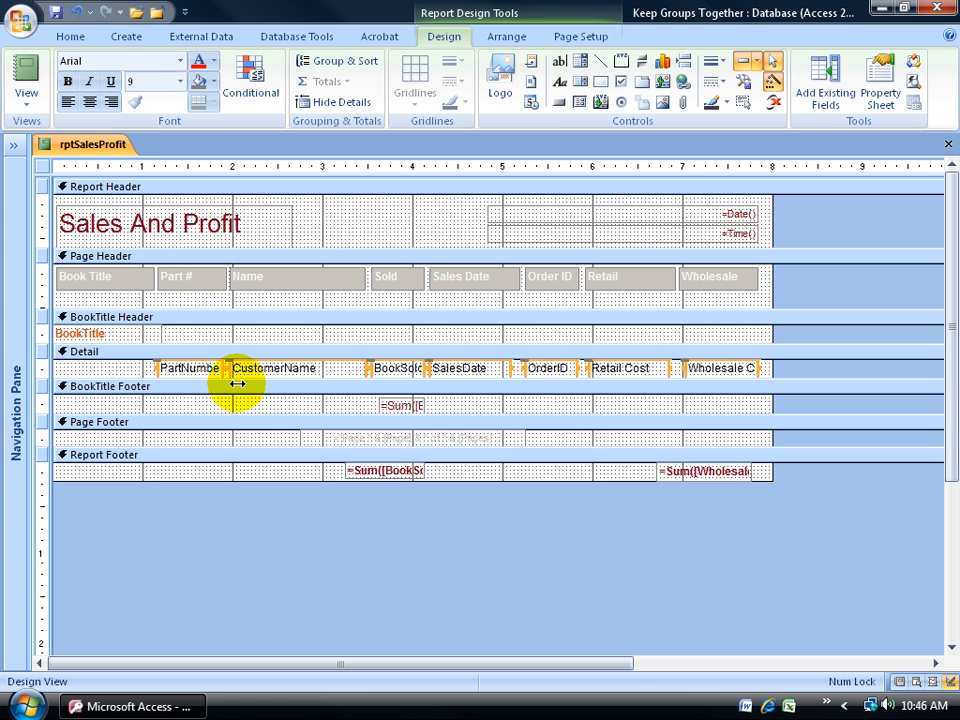
pyautogui.click(26, 80)
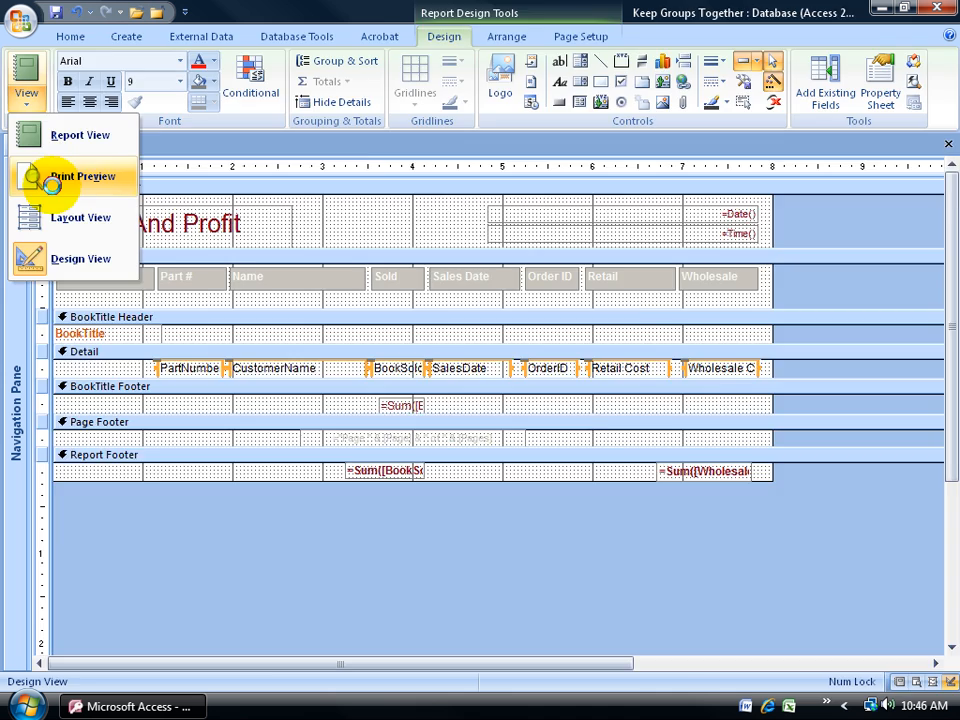
pyautogui.click(82, 176)
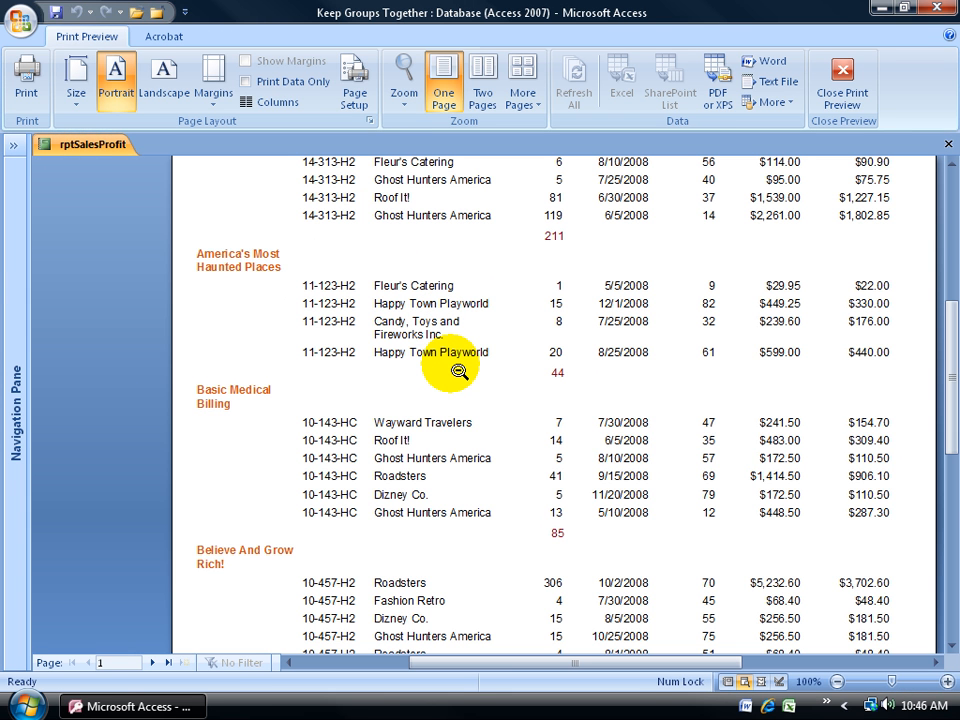
pyautogui.moveTo(462, 440)
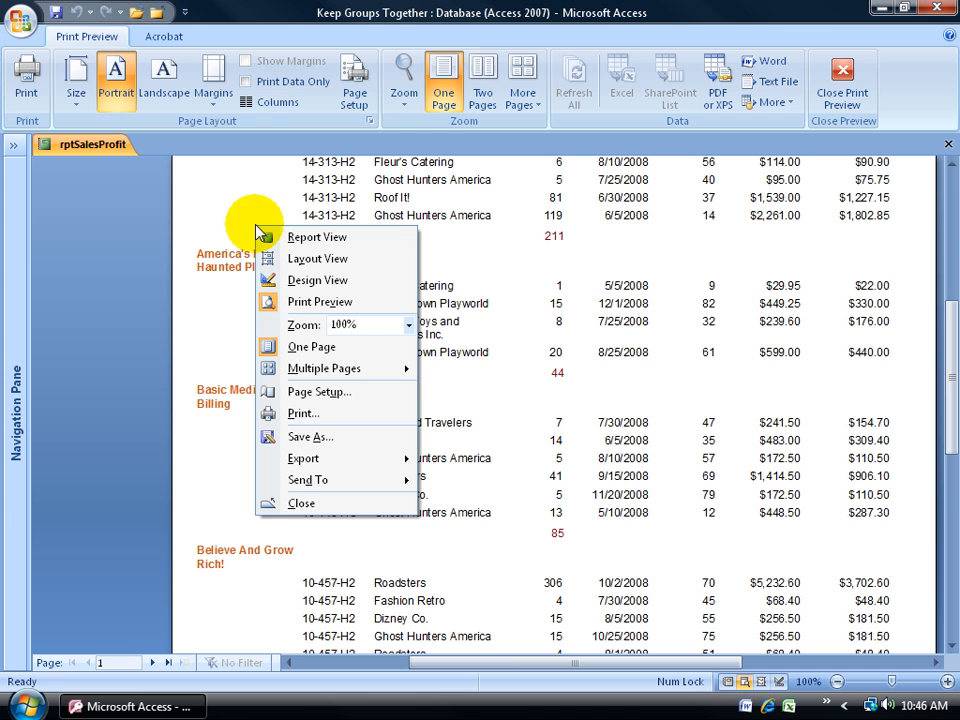
pyautogui.click(318, 280)
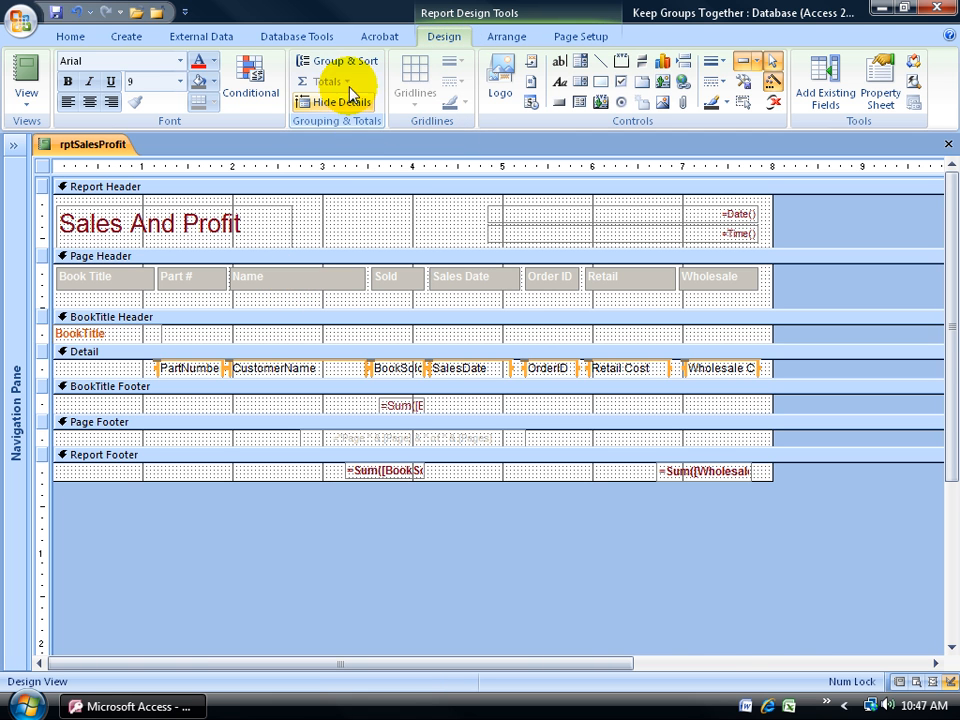
pyautogui.click(337, 61)
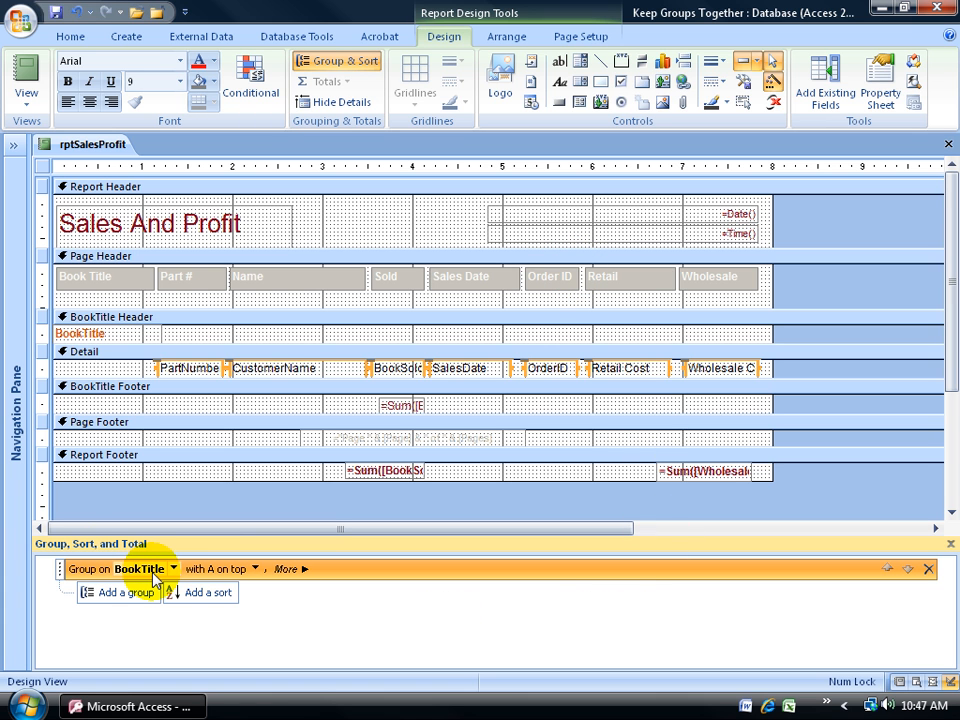
# Step: In the BookTitle group's More options, choose 'keep whole group together on one page'
pyautogui.click(286, 569)
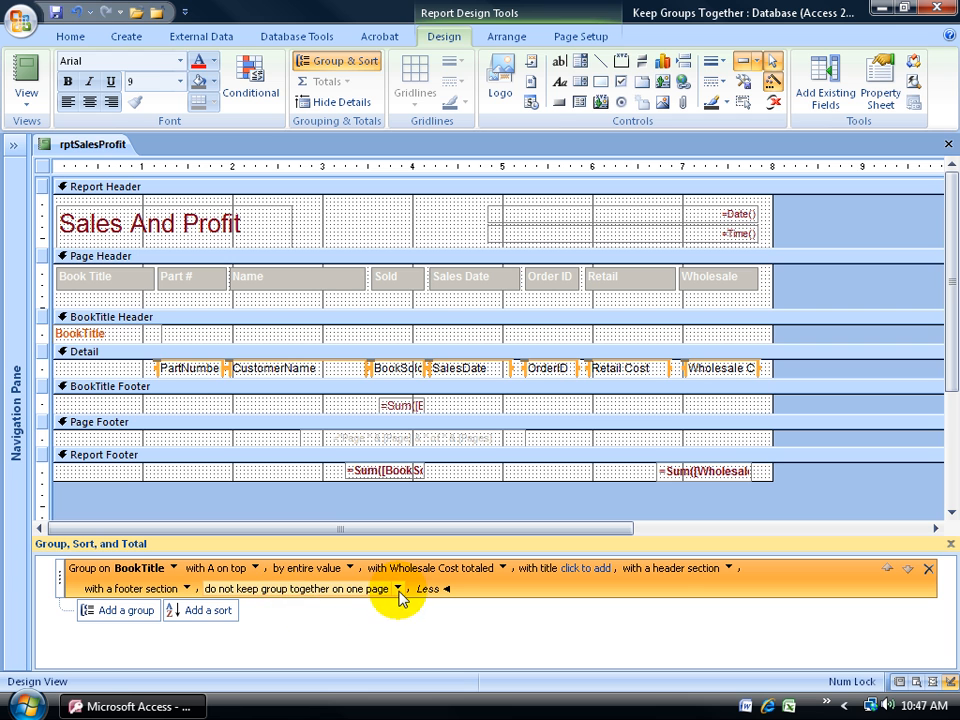
pyautogui.click(400, 588)
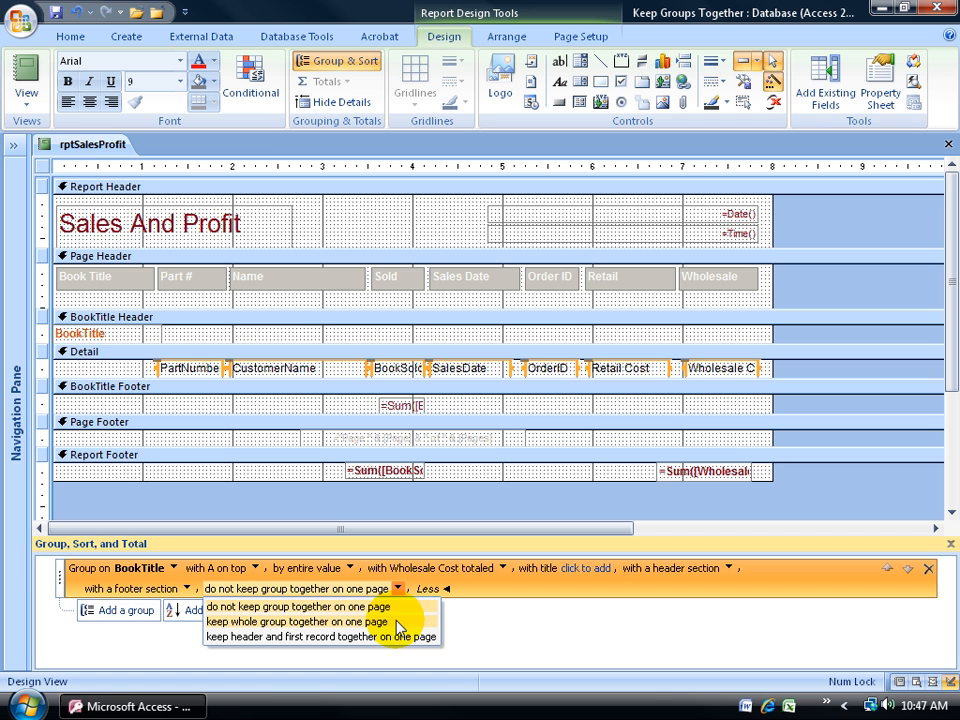
pyautogui.moveTo(398, 637)
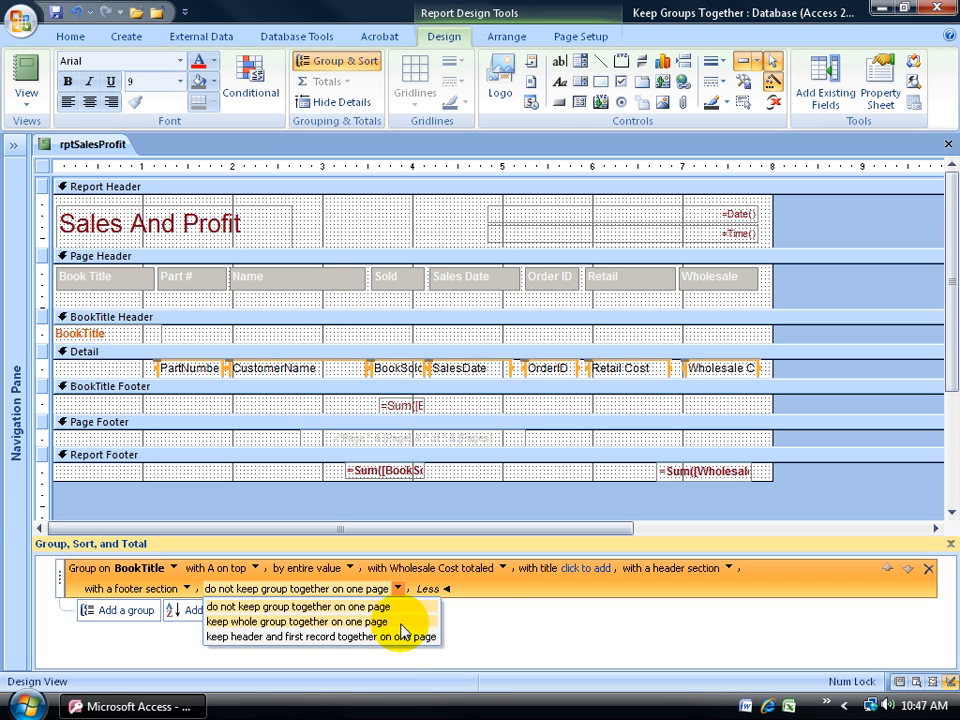
pyautogui.click(293, 621)
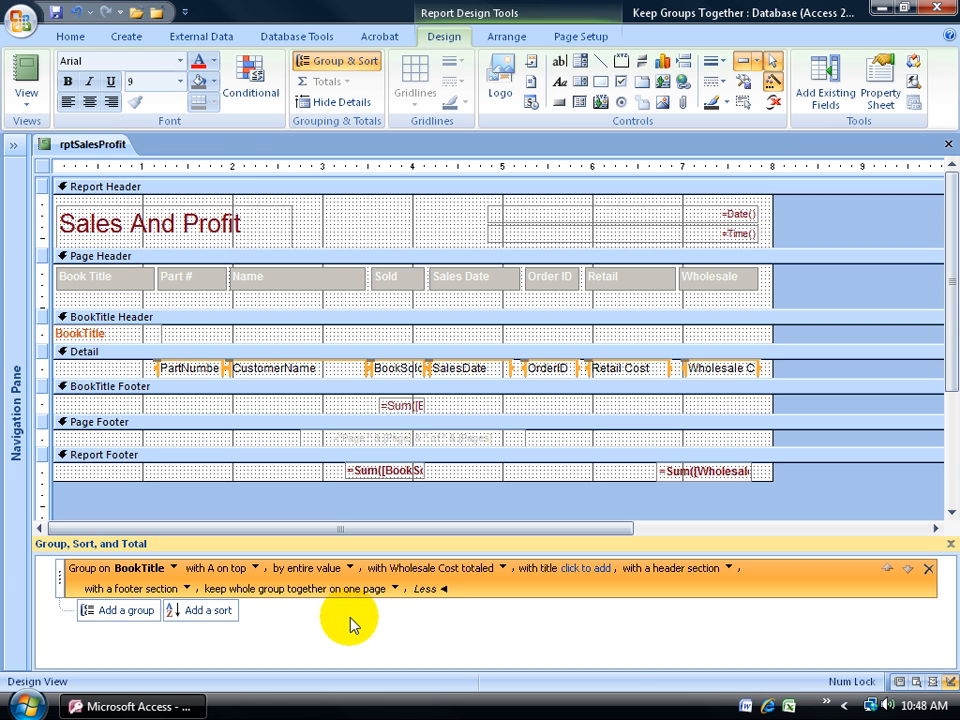
# Step: Open Print Preview, jump to the last page, then scroll through to confirm groups stay whole
pyautogui.click(26, 80)
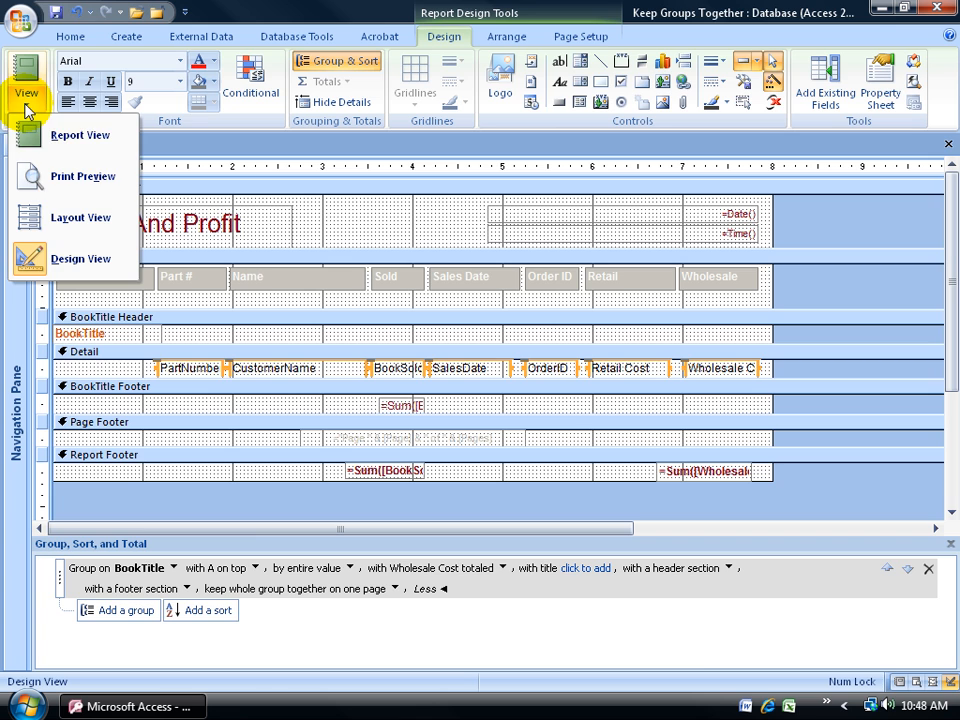
pyautogui.click(81, 176)
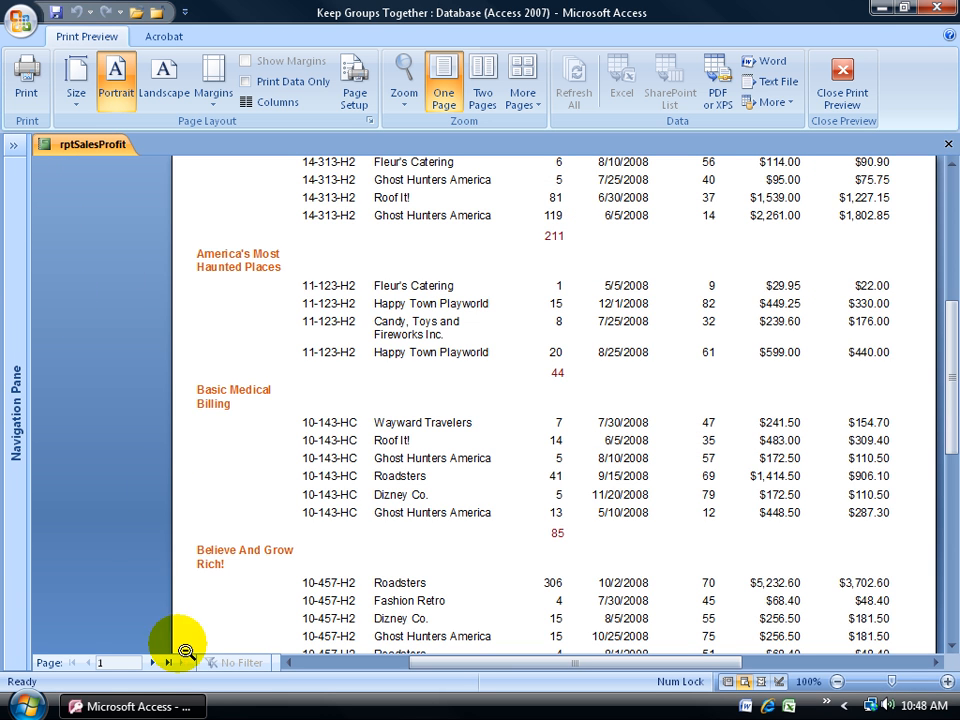
pyautogui.click(177, 662)
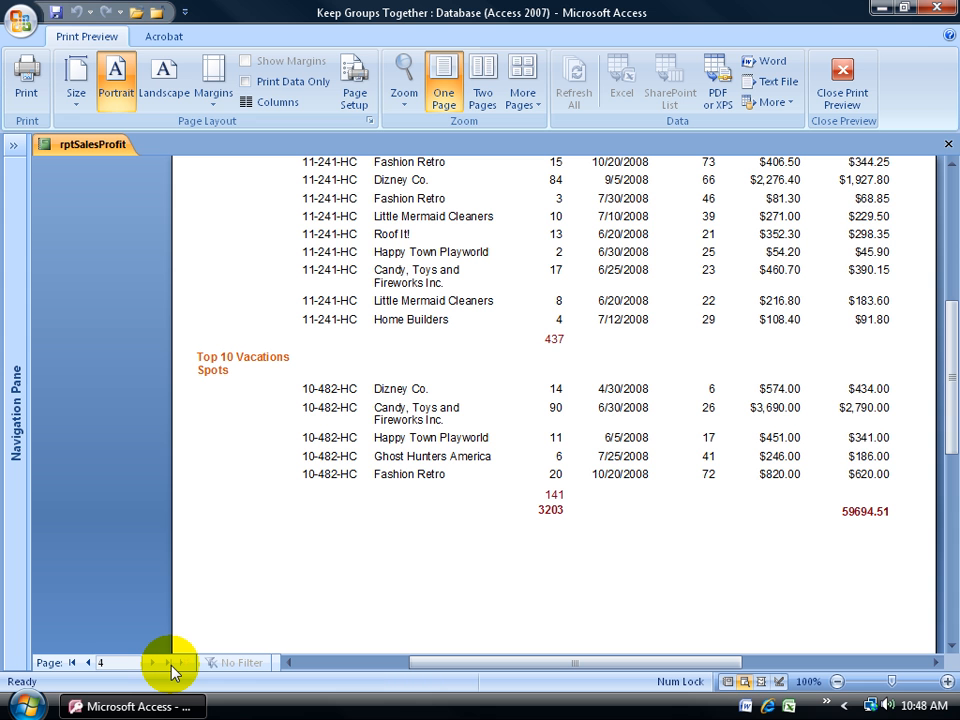
pyautogui.moveTo(938, 463)
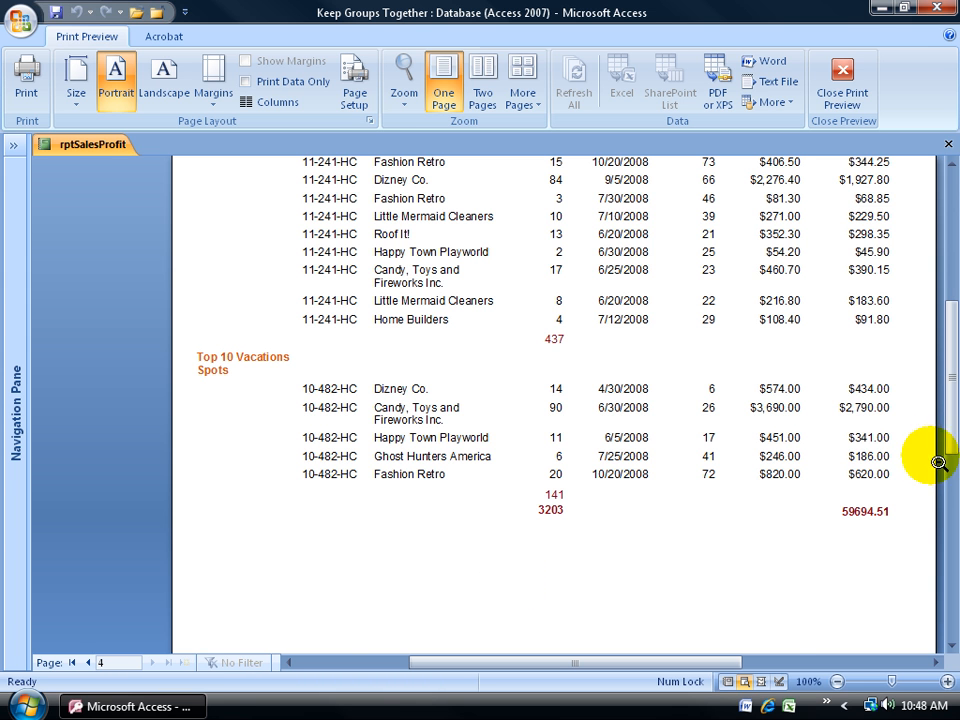
pyautogui.scroll(3)
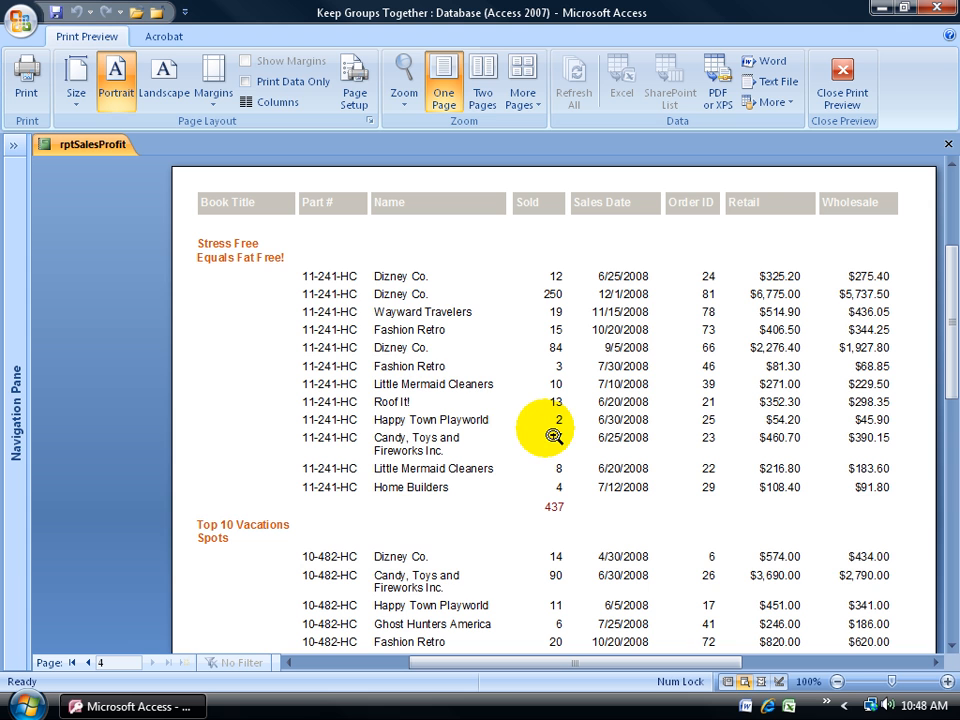
pyautogui.moveTo(273, 280)
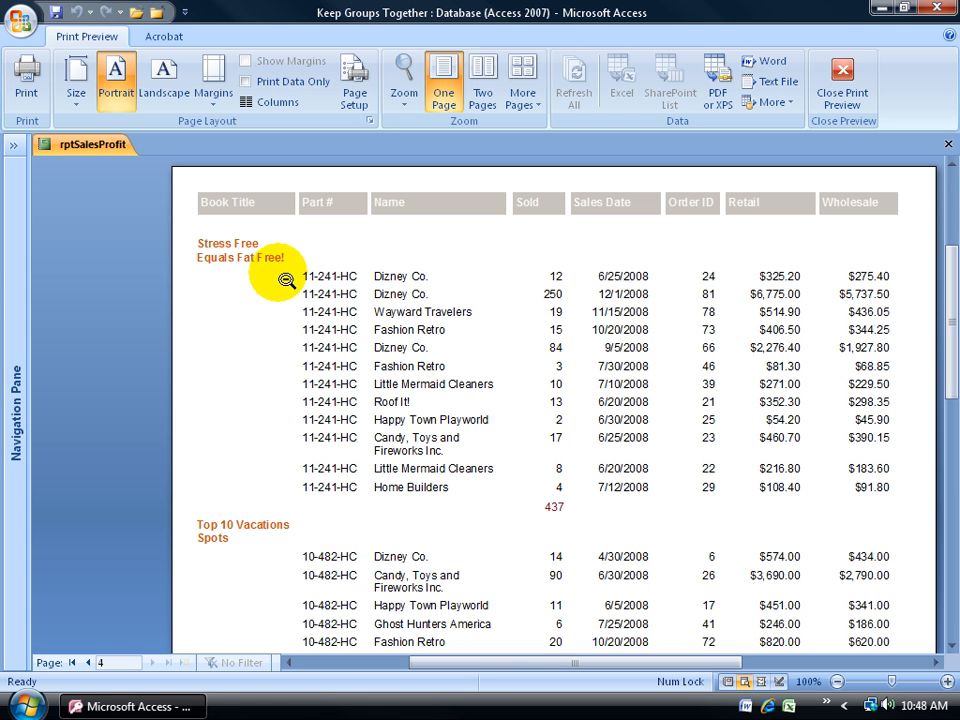
pyautogui.moveTo(280, 278)
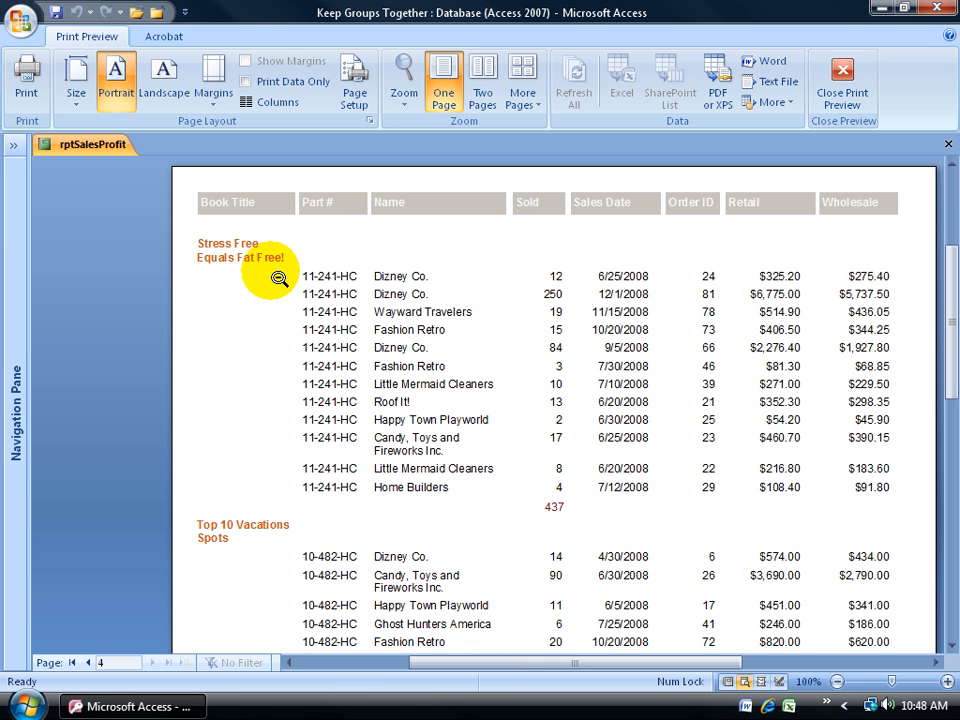
pyautogui.moveTo(445, 365)
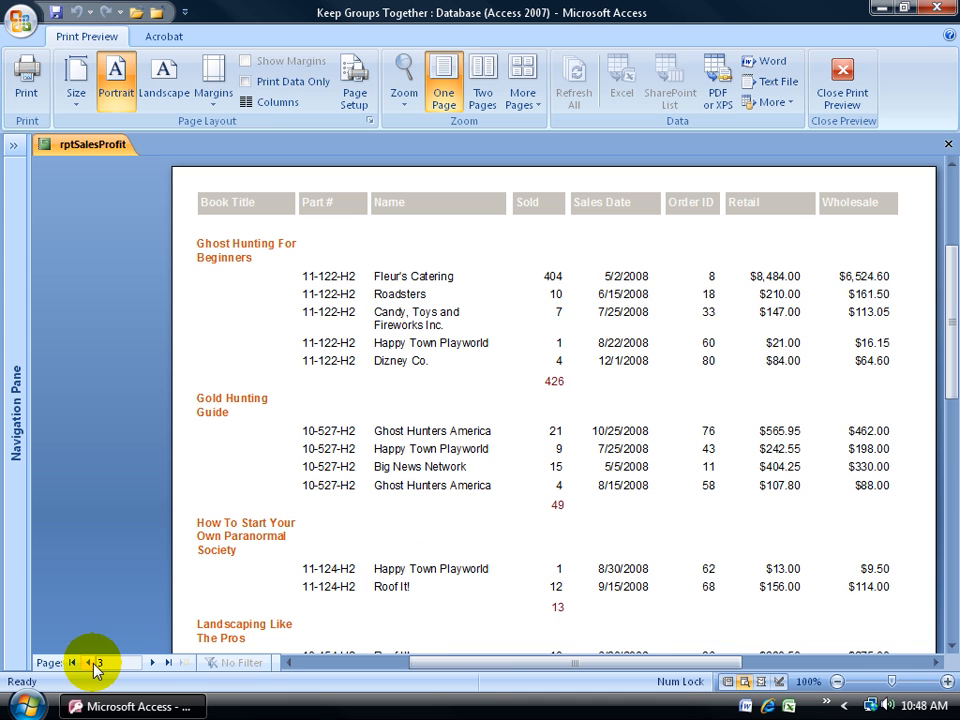
pyautogui.scroll(-3)
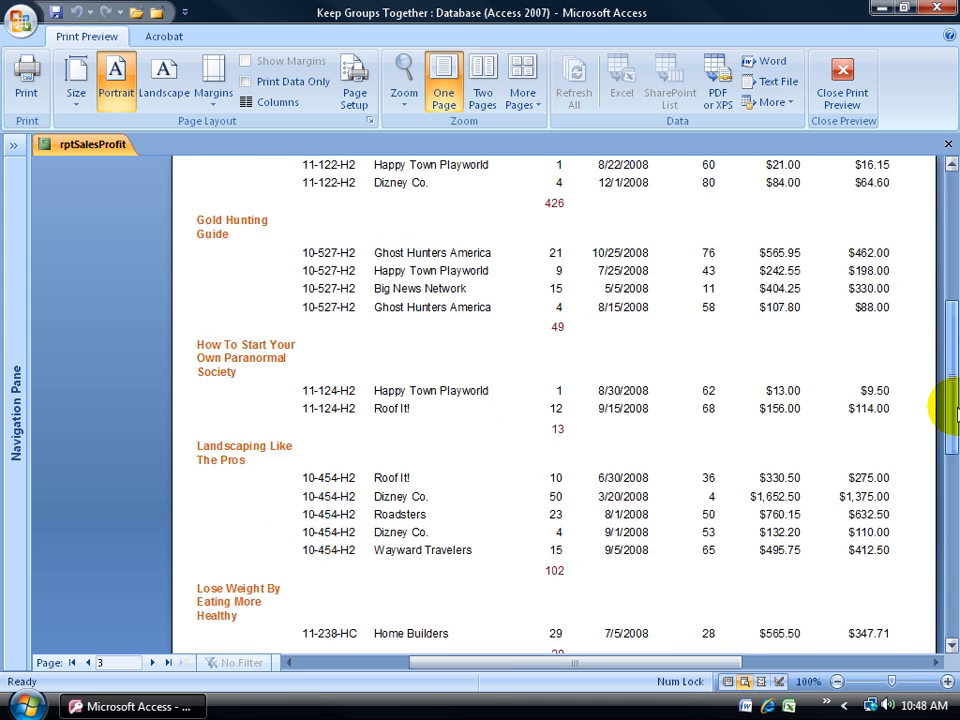
pyautogui.scroll(-3)
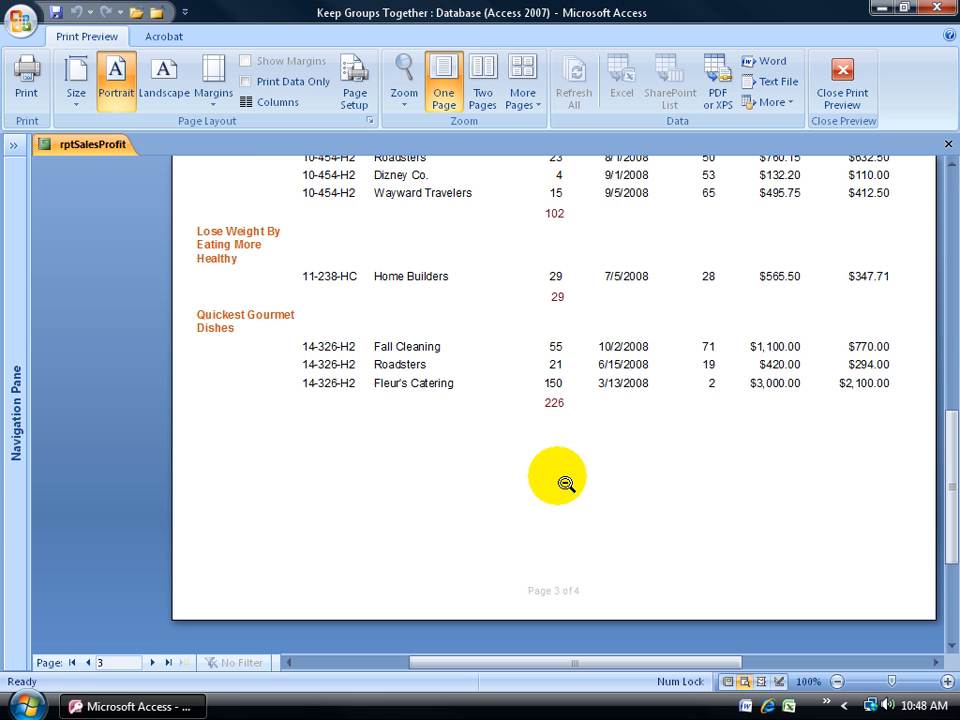
pyautogui.moveTo(552, 463)
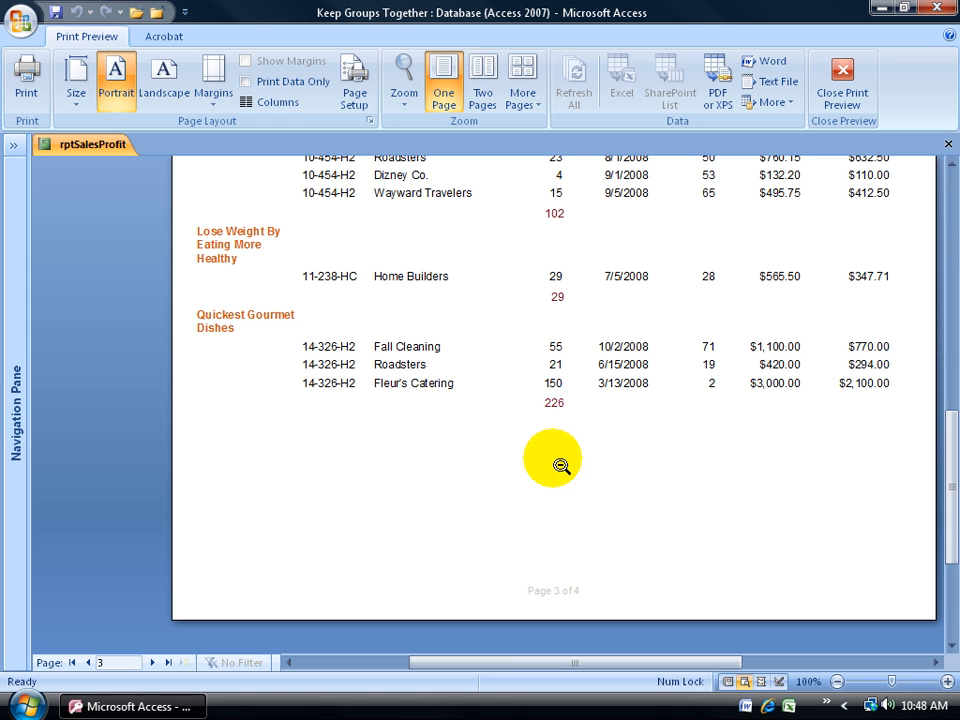
pyautogui.moveTo(408, 405)
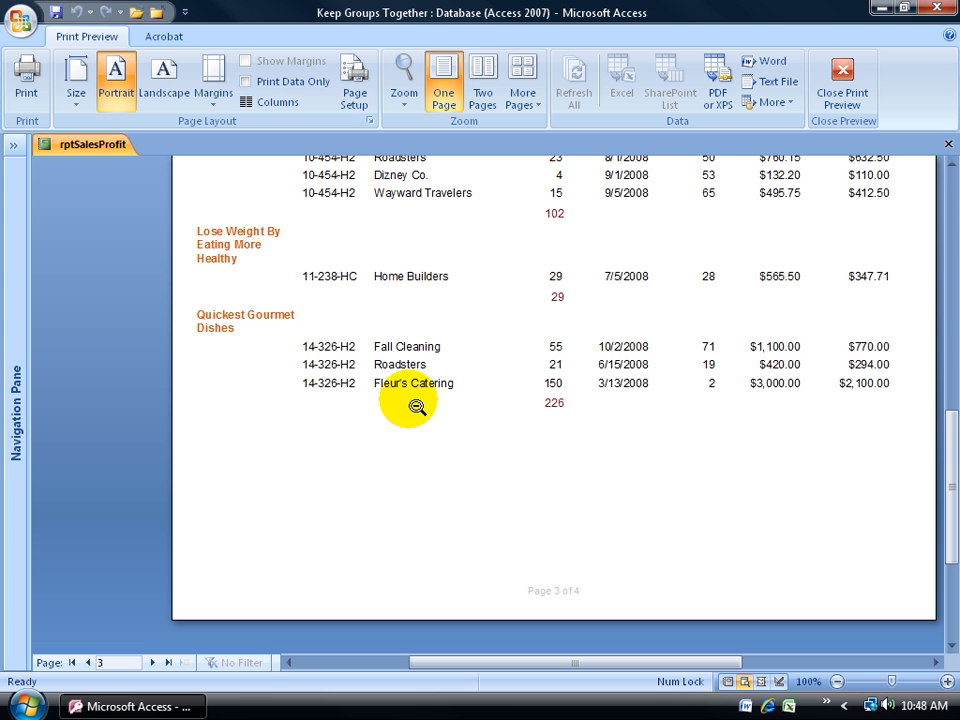
pyautogui.moveTo(265, 328)
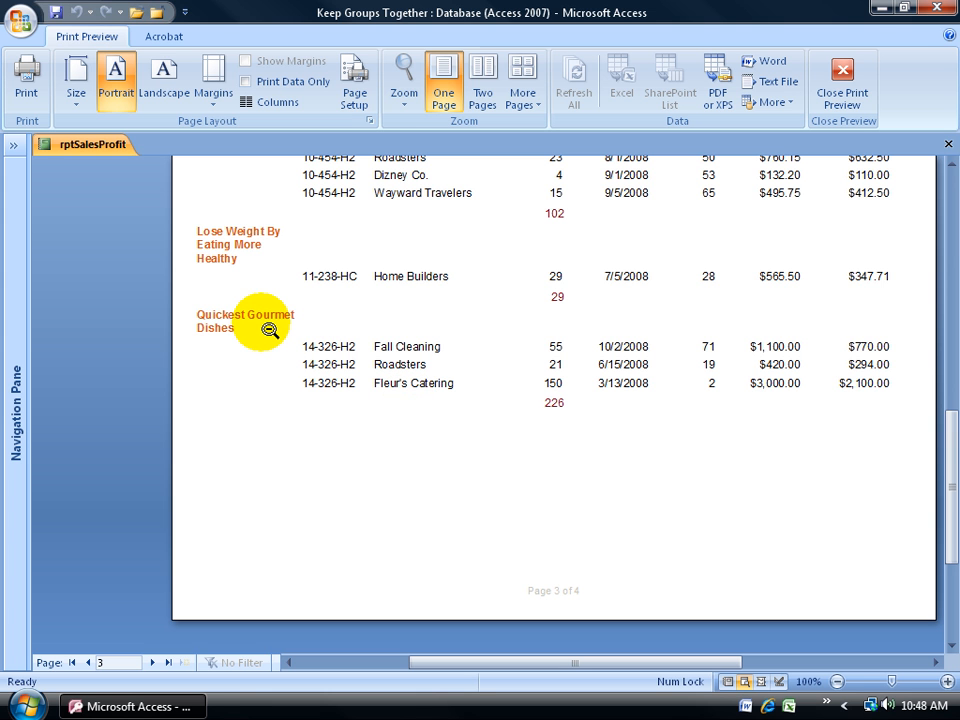